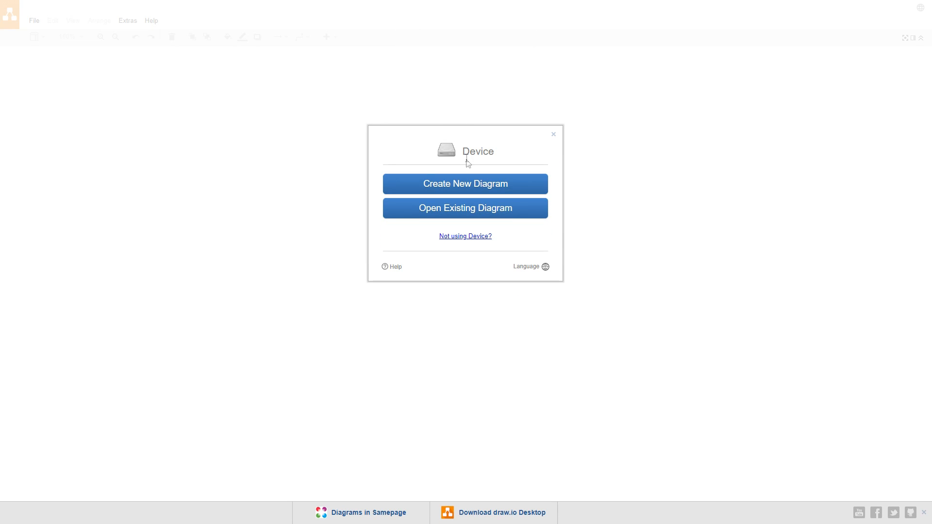
Create a new blank diagram named SimpleFlowchart.xml from the Device dialog.
click(465, 184)
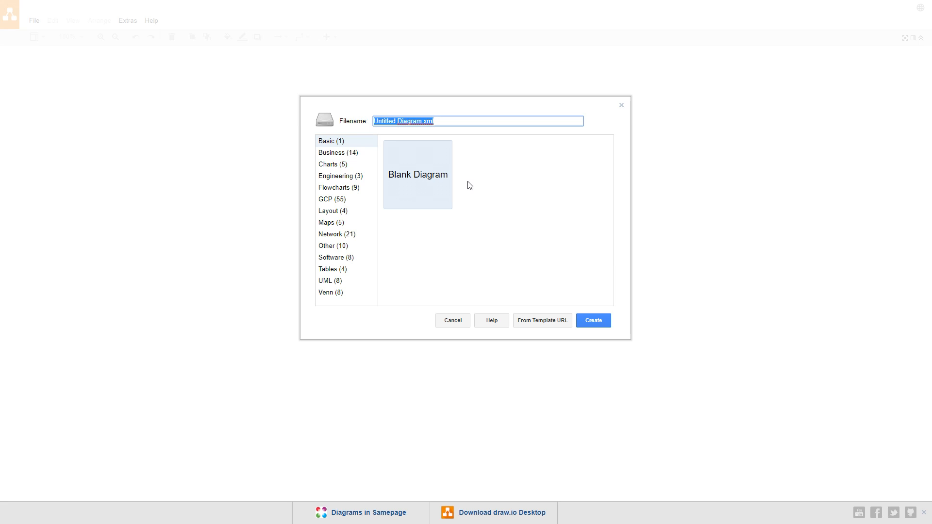
click(424, 121)
text(SimpleFlowchart)
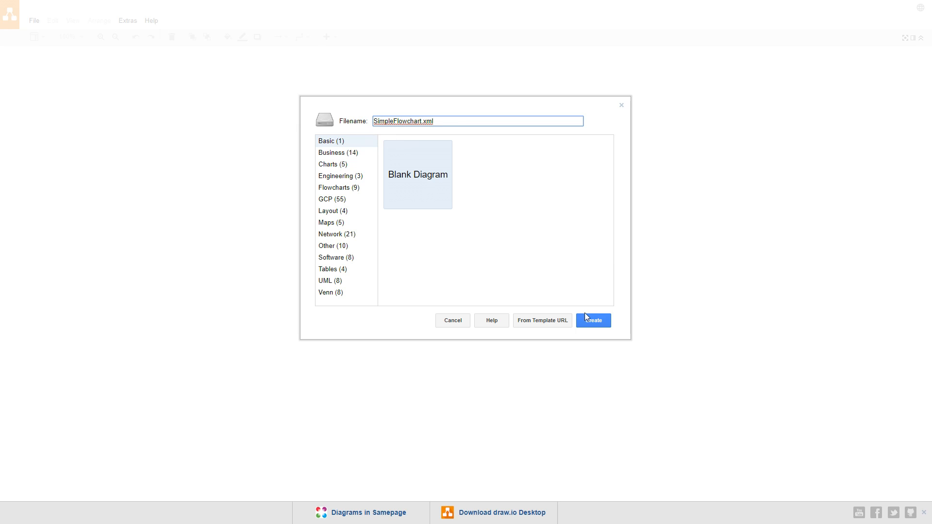
click(592, 319)
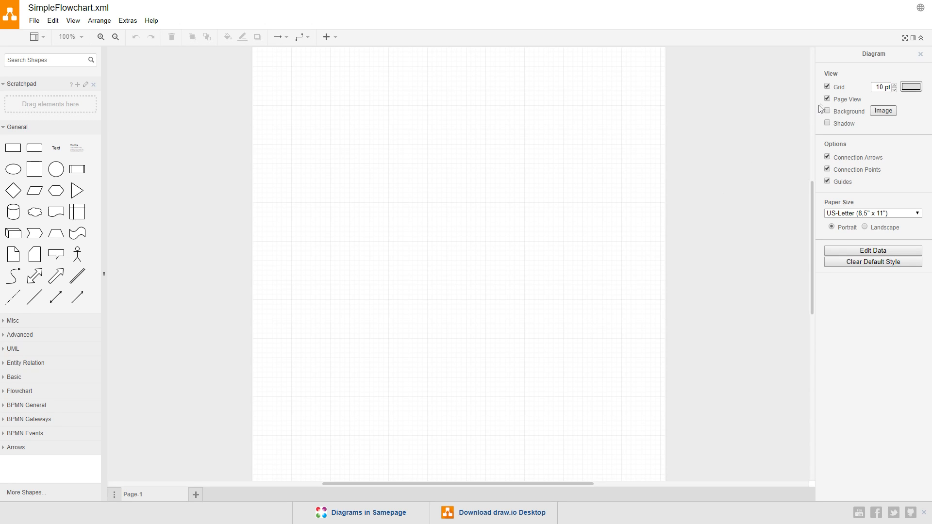
Turn off the page grid and apply background colour FFCCCC (light peach) to the page.
click(826, 86)
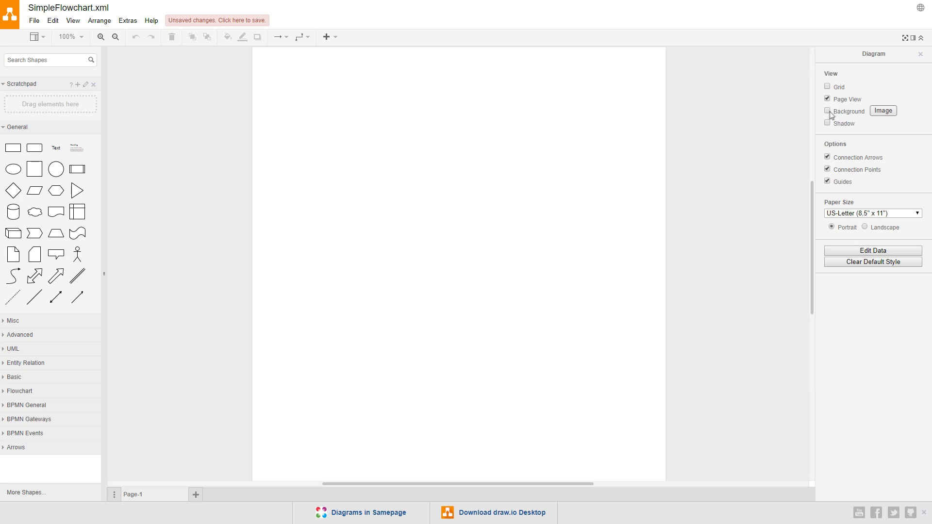
click(827, 110)
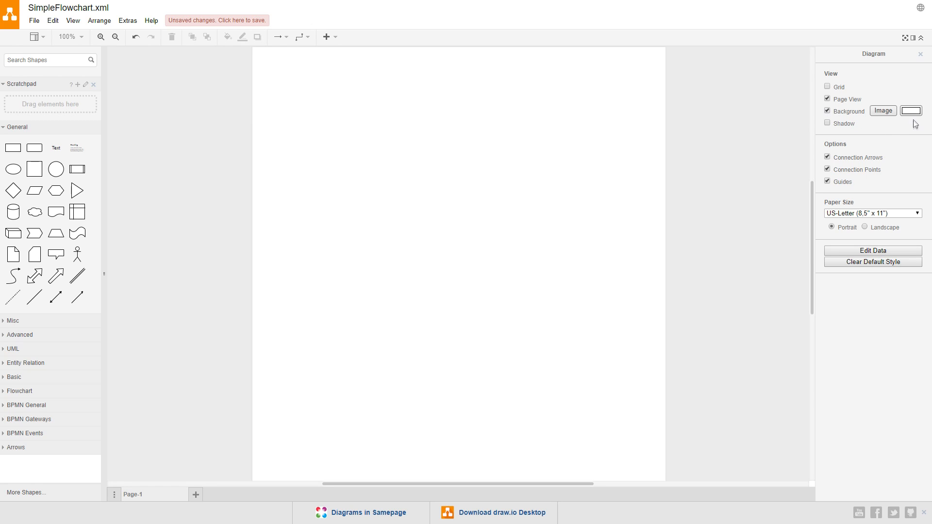
click(909, 111)
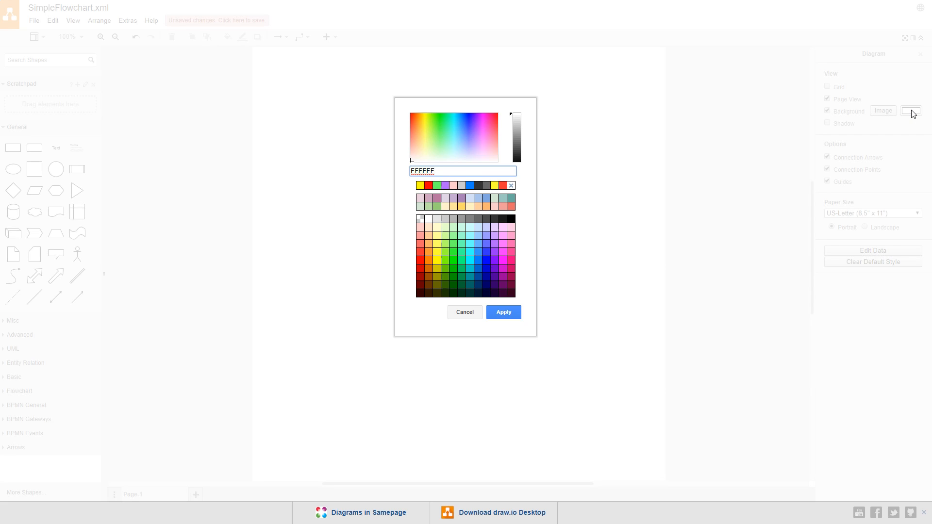
click(422, 228)
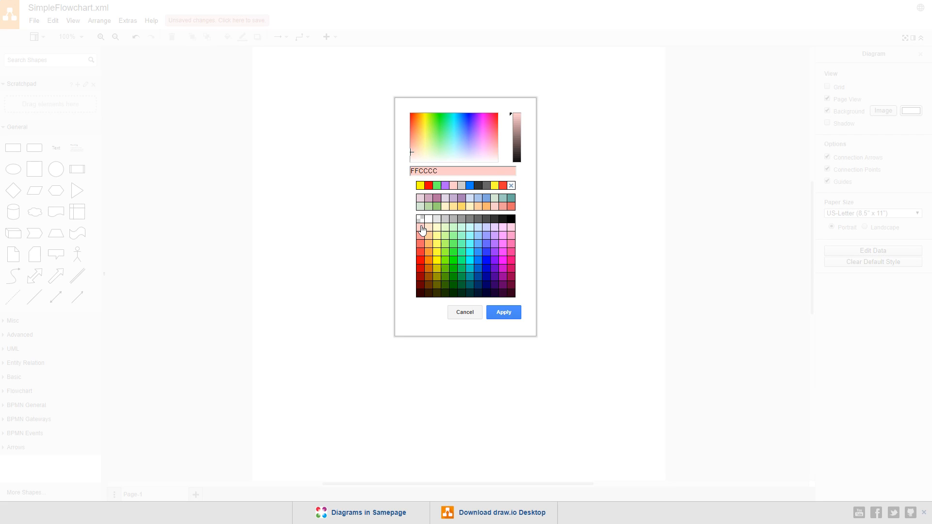
click(502, 311)
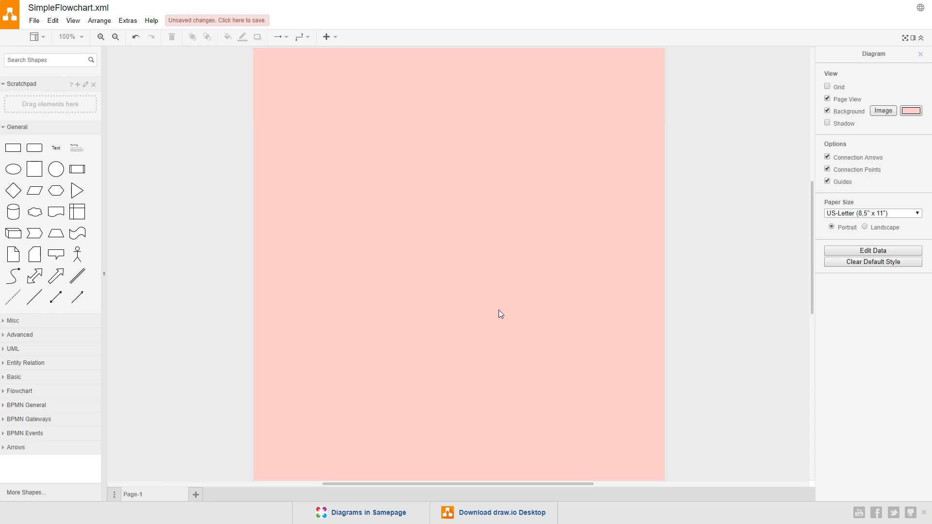
mouse_move(504, 316)
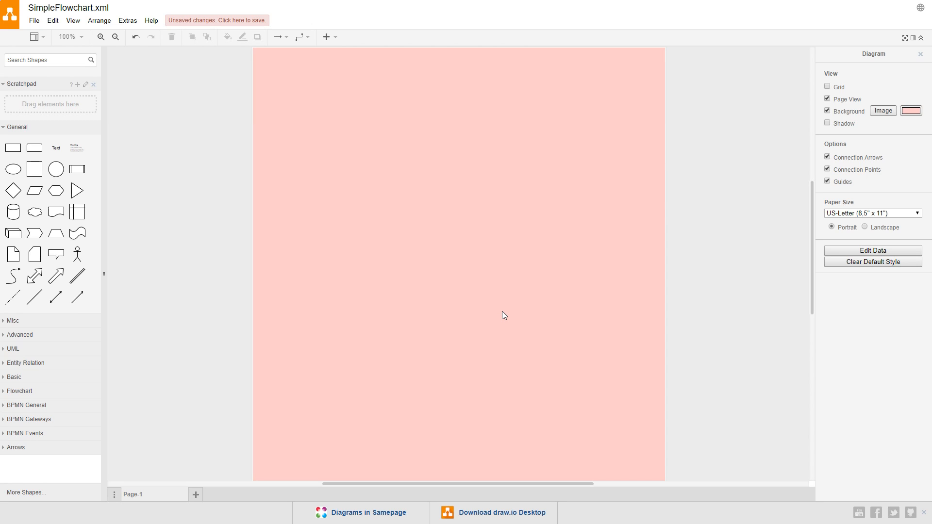
mouse_move(25, 366)
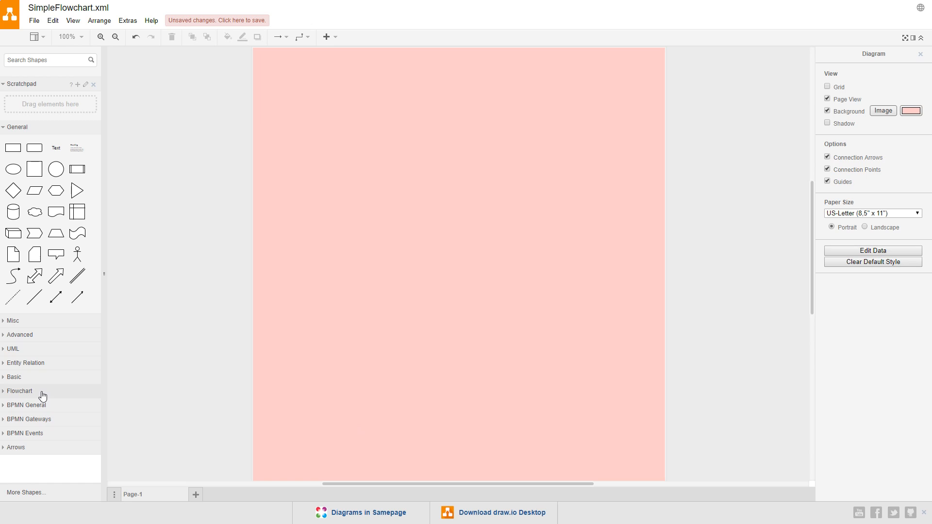
mouse_move(41, 396)
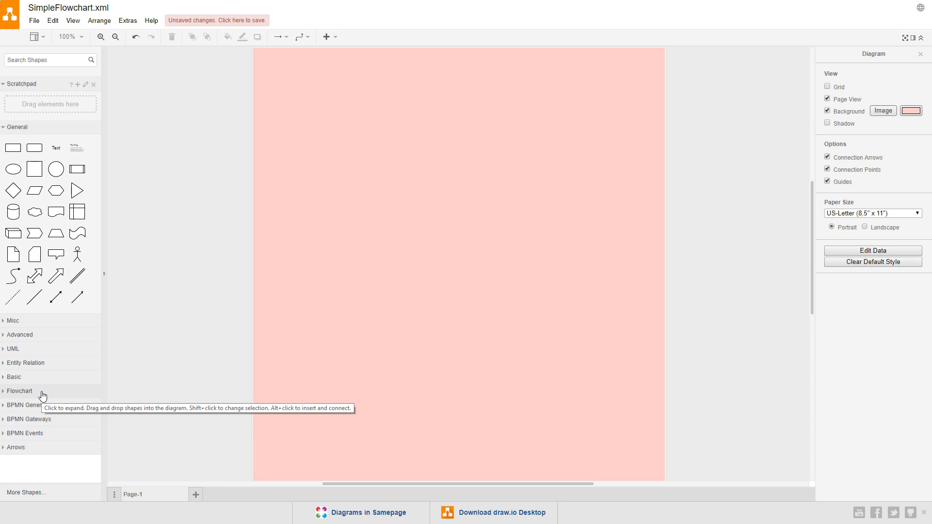
Expand the Flowchart shape library in the left sidebar.
click(20, 391)
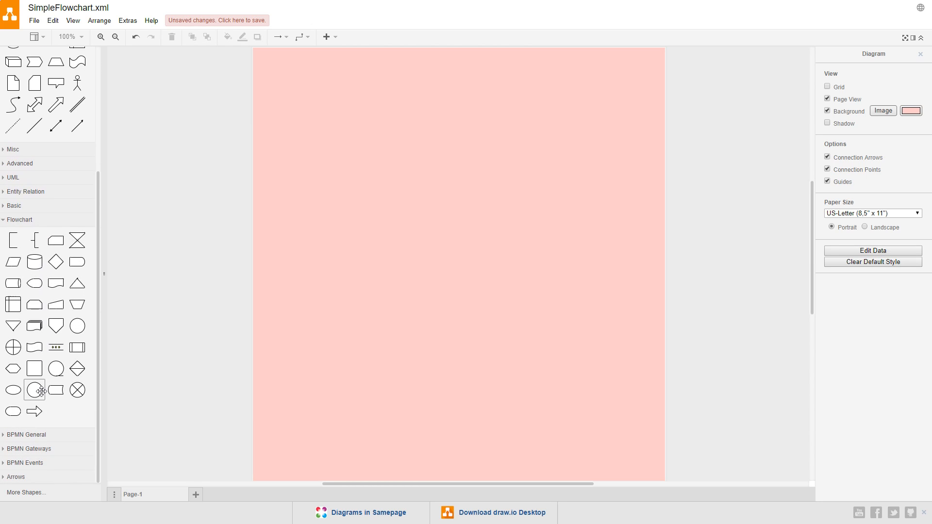
mouse_move(142, 374)
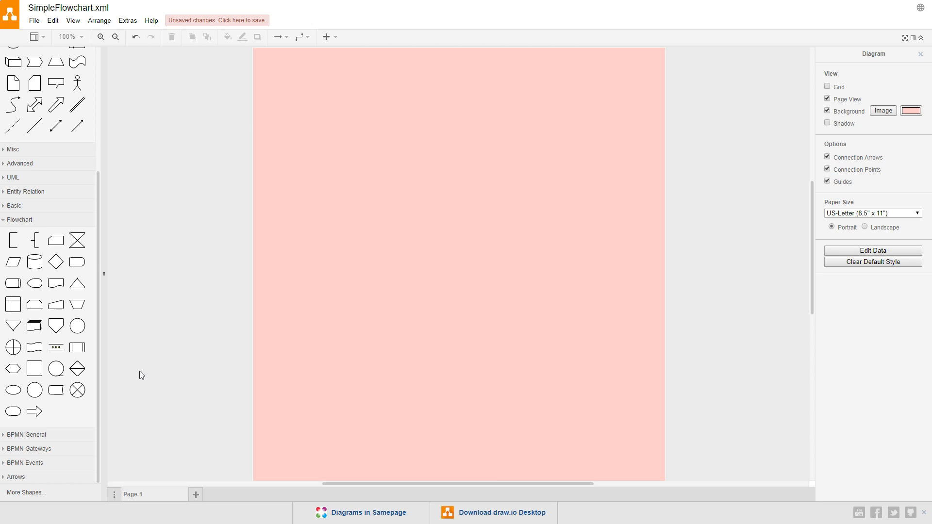
mouse_move(13, 390)
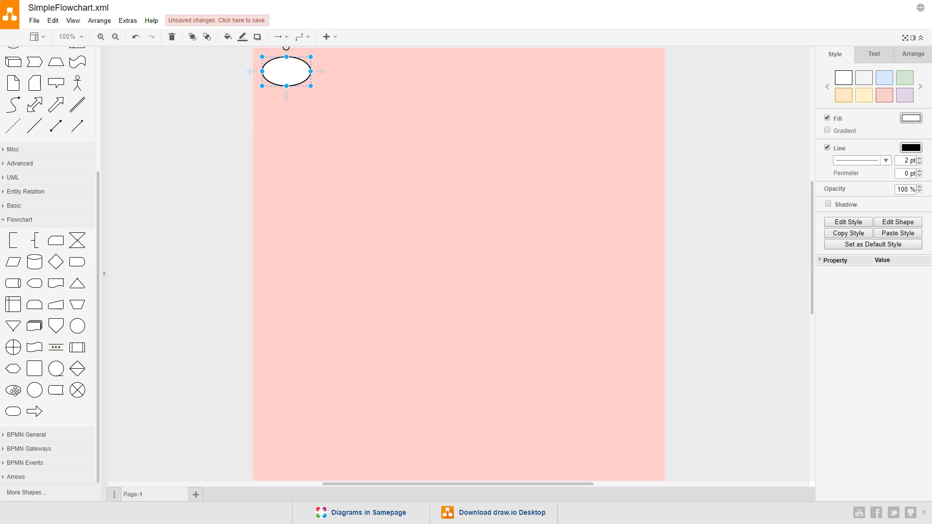
mouse_move(13, 411)
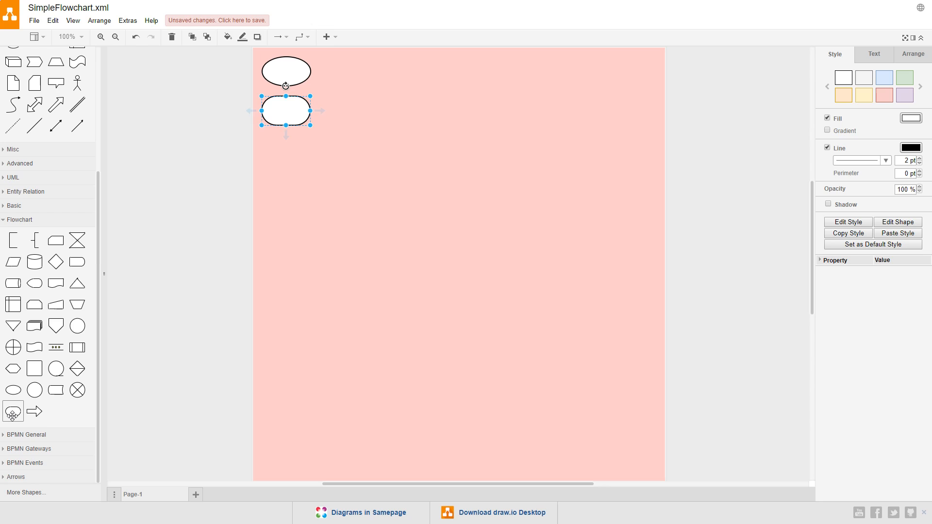
mouse_move(34, 369)
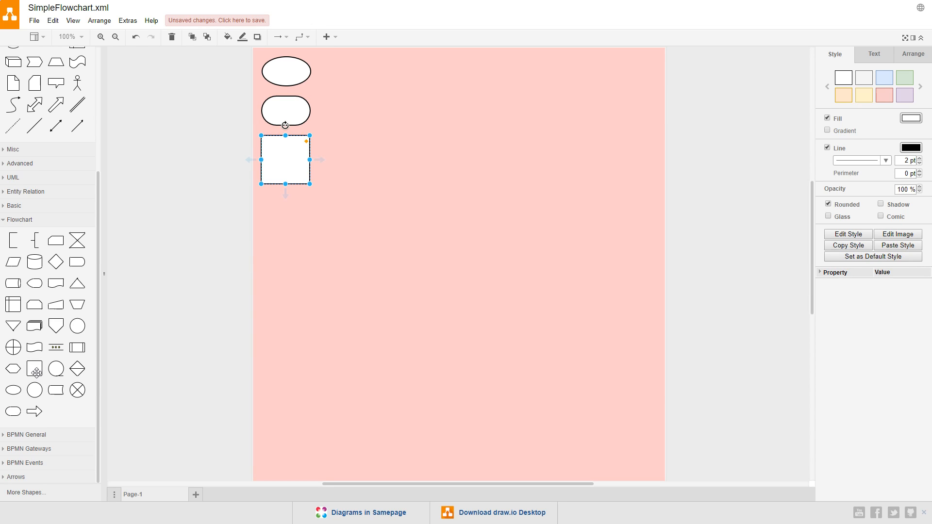
mouse_move(56, 262)
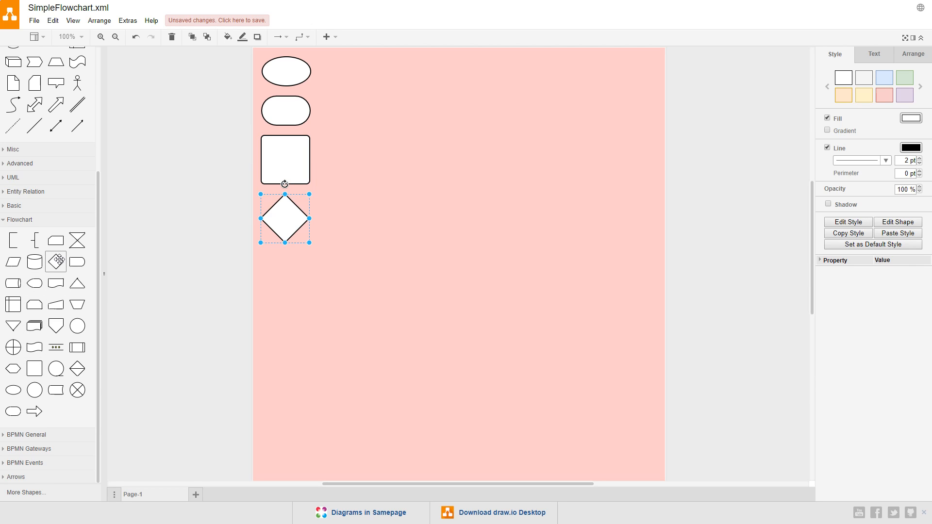
mouse_move(55, 282)
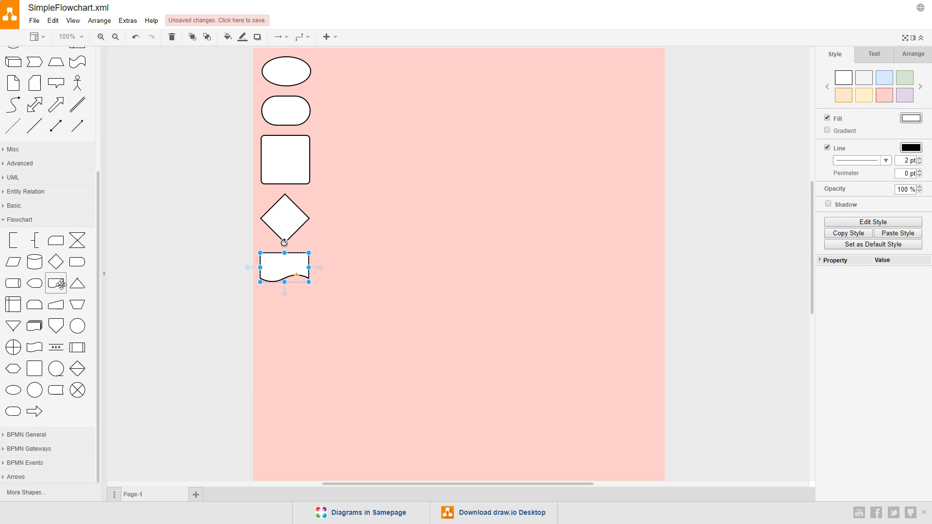
mouse_move(158, 308)
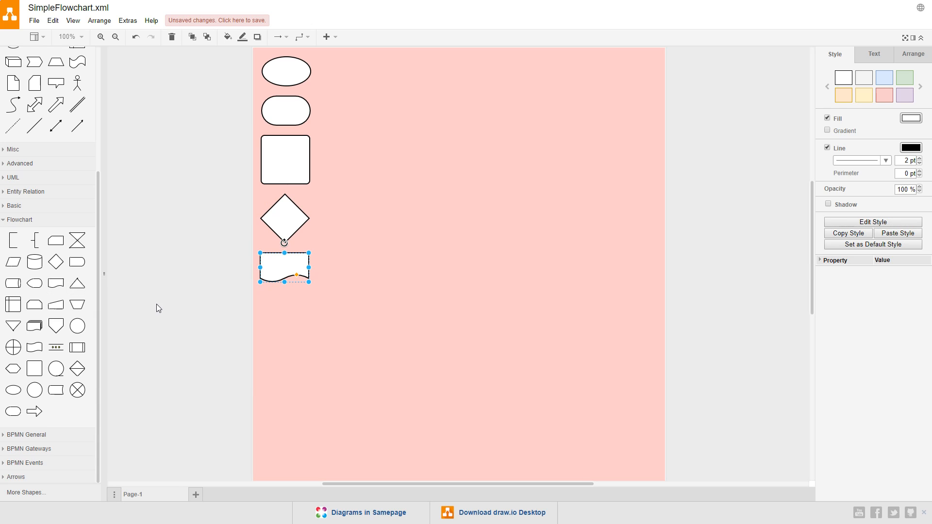
mouse_move(232, 167)
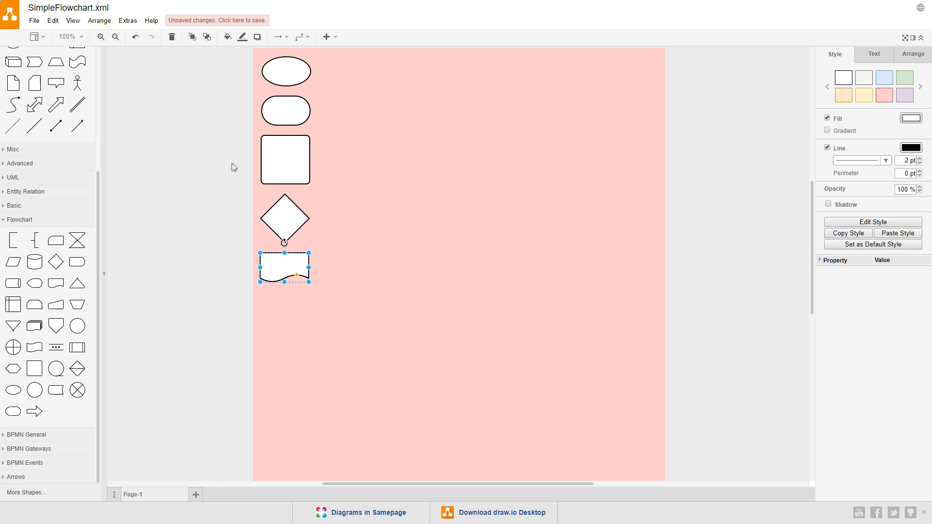
Deselect the inserted document shape so the five flowchart shapes sit unselected on the page.
click(286, 71)
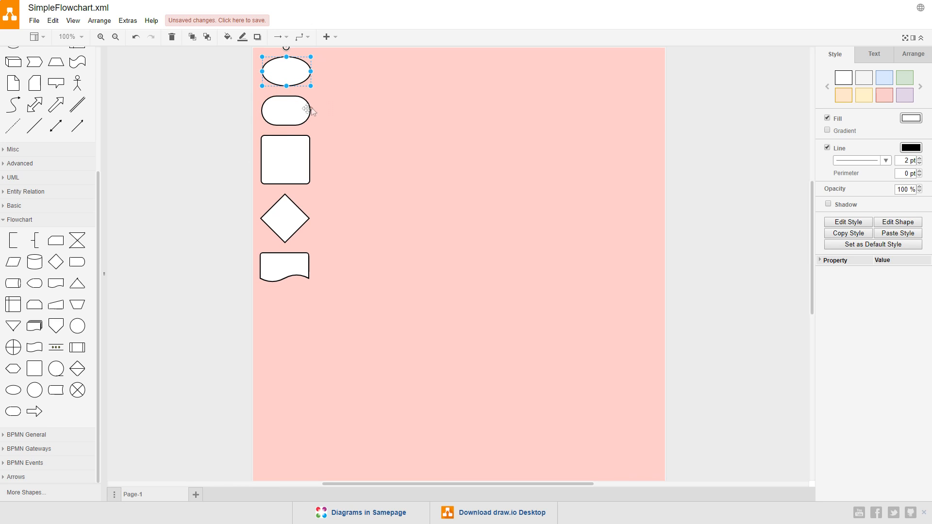
mouse_move(340, 109)
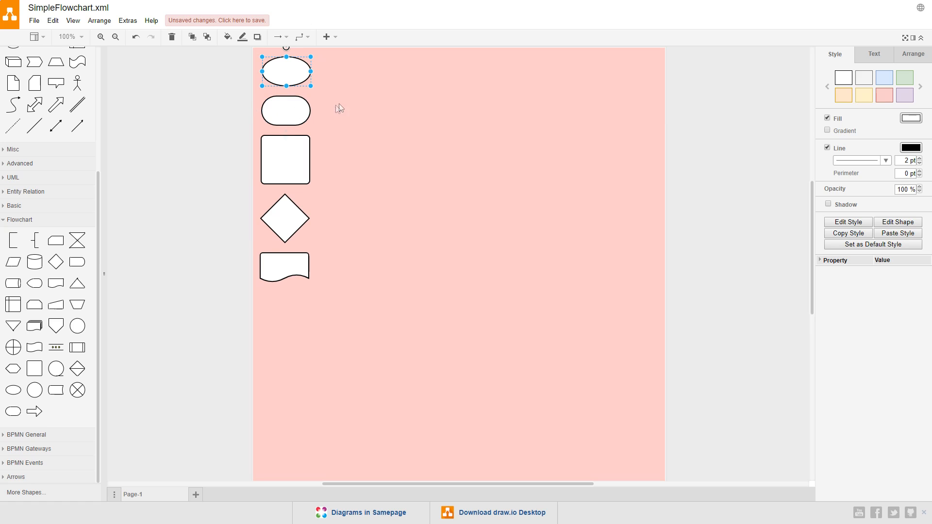
mouse_move(349, 103)
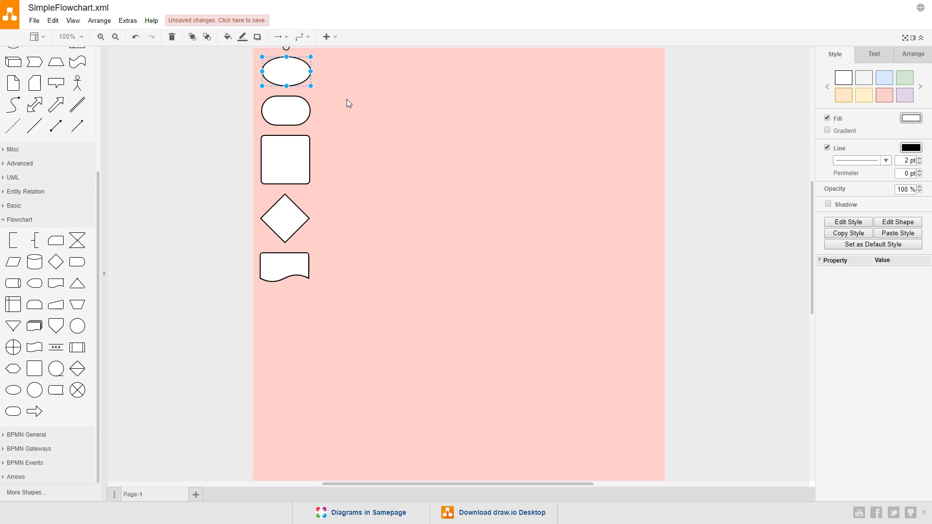
mouse_move(285, 71)
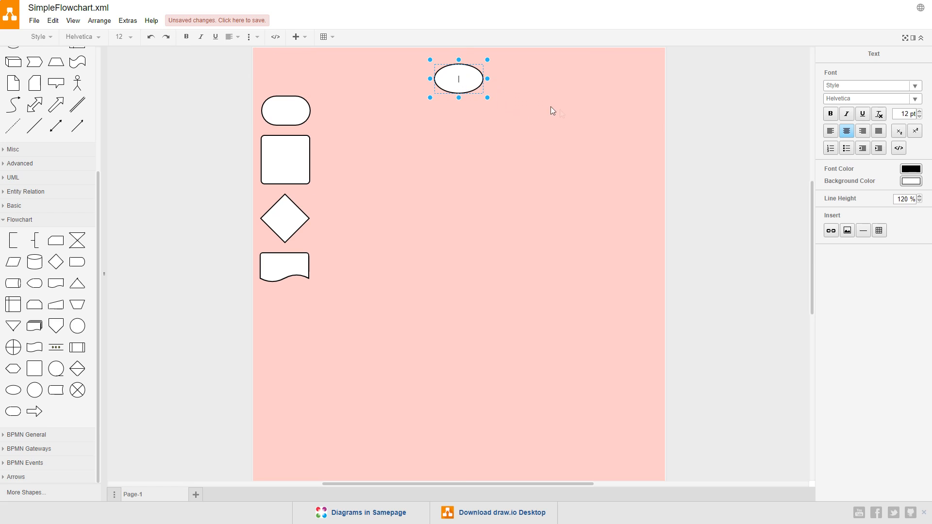
Label the top ellipse Start and the bottom terminator shape End.
text(Start)
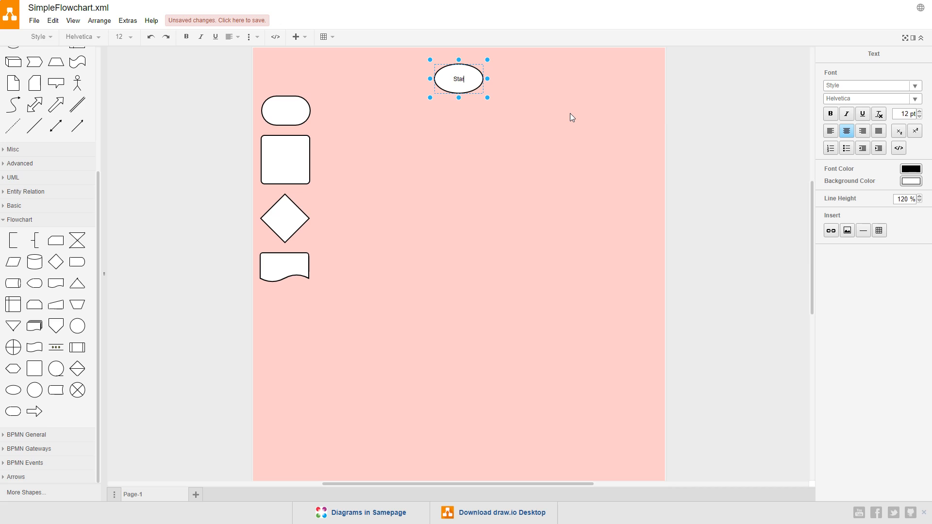
click(329, 112)
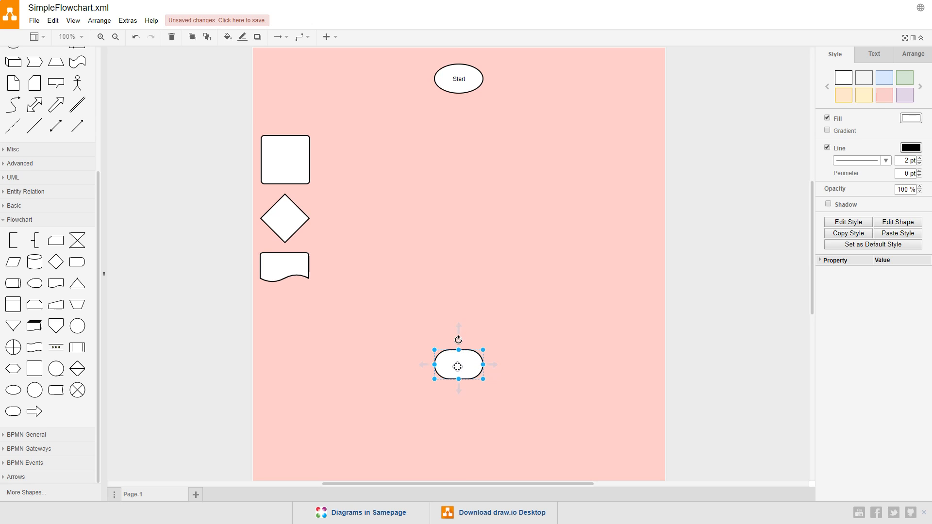
double_click(458, 364)
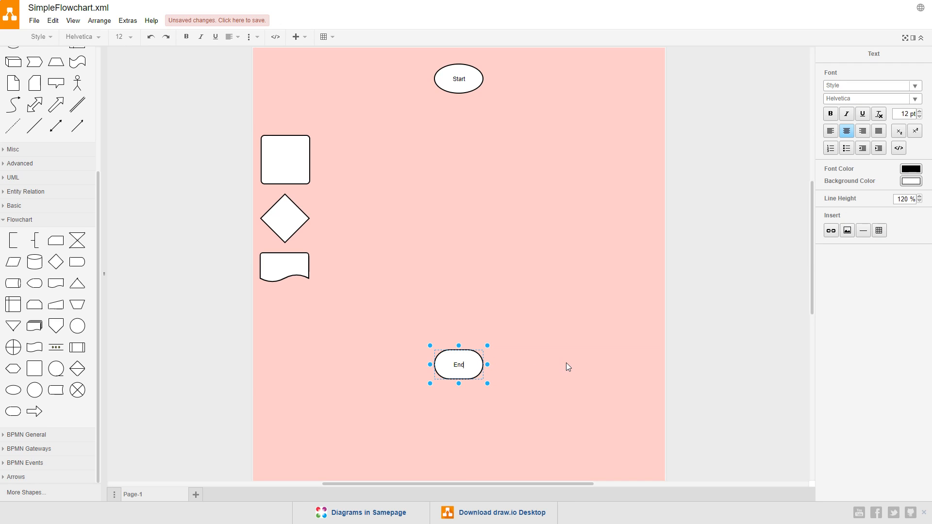
click(518, 327)
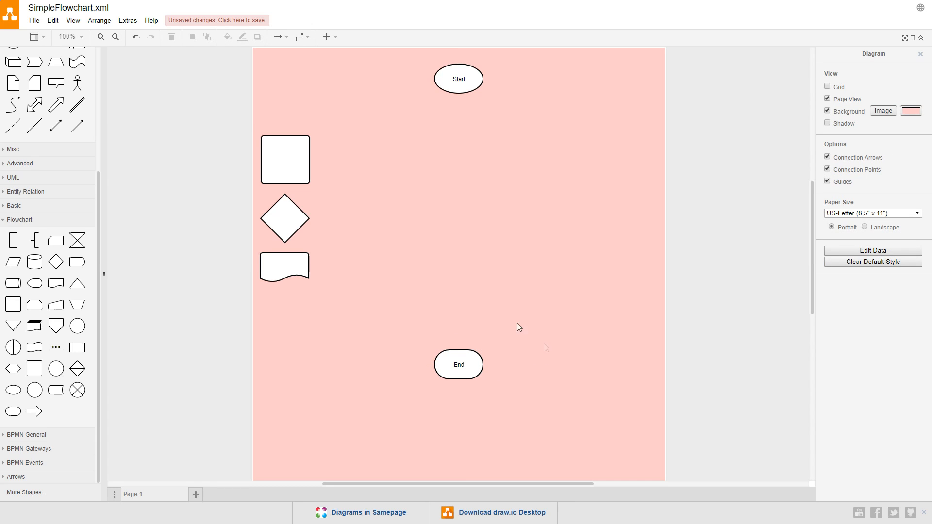
click(284, 159)
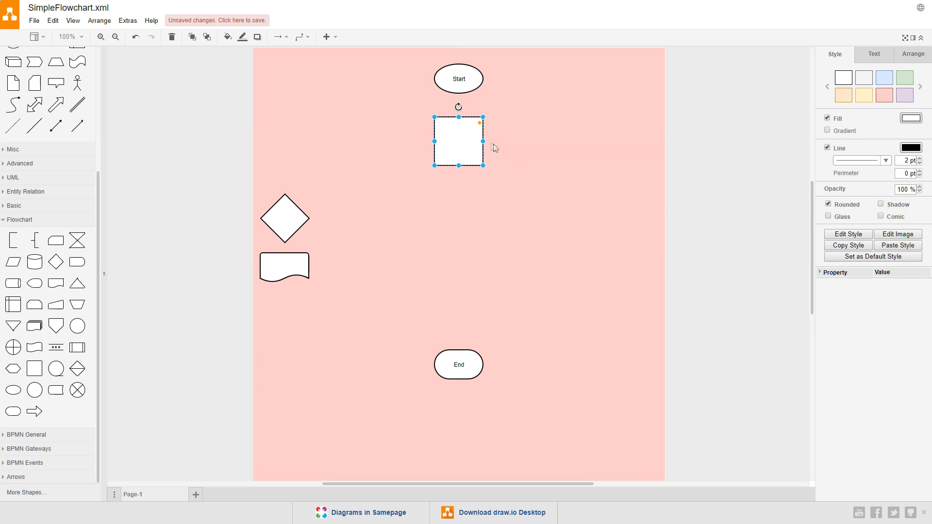
Label the square beneath Start as Arrive to Website.
double_click(458, 141)
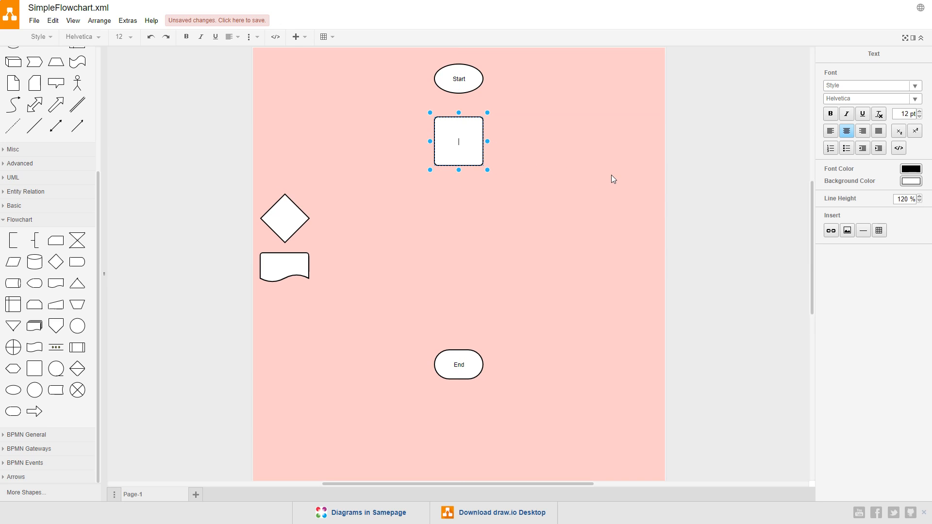
text(Arrive)
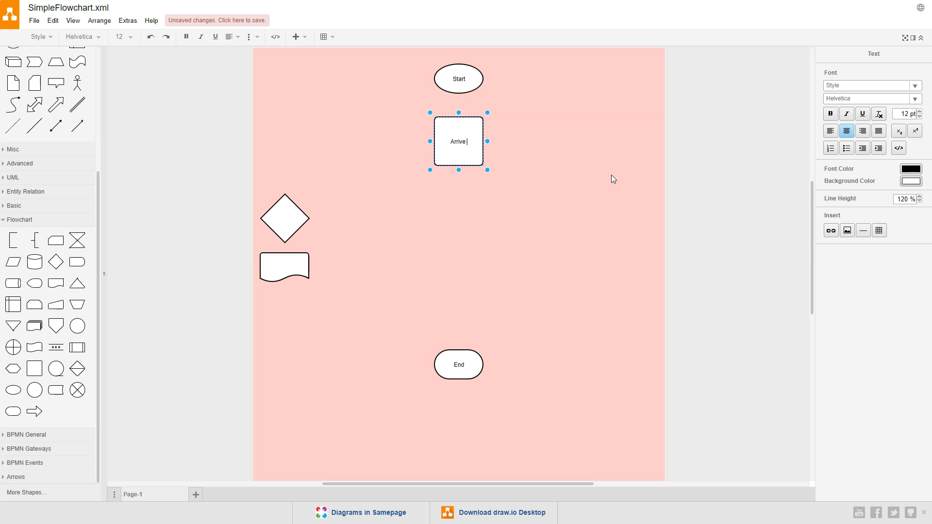
text(to)
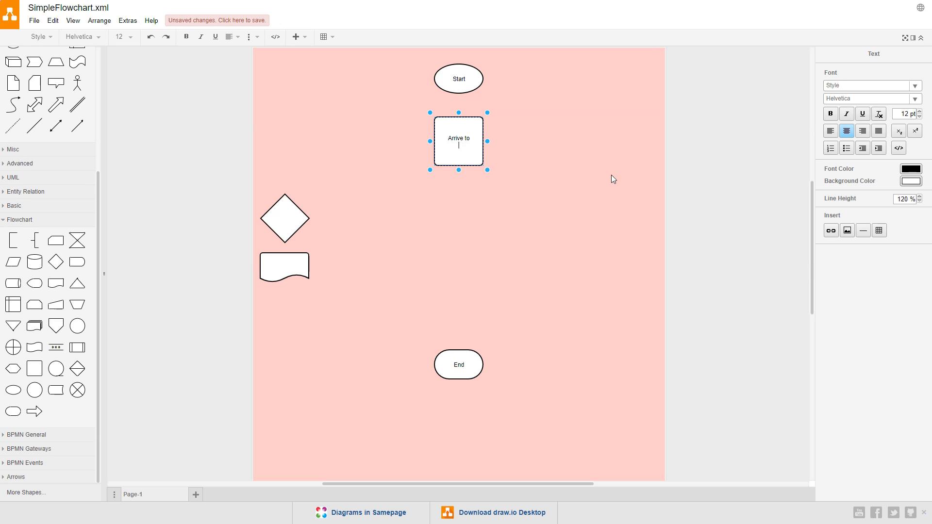
text(Website)
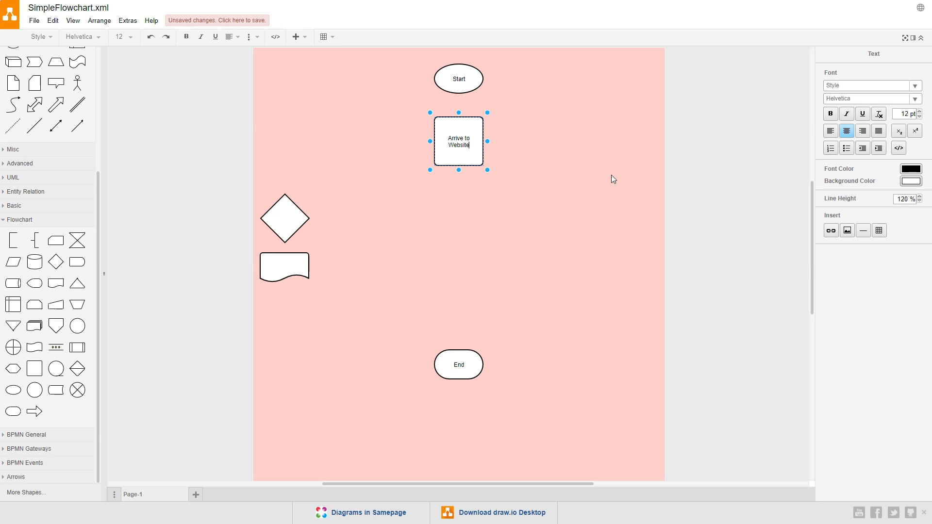
click(503, 115)
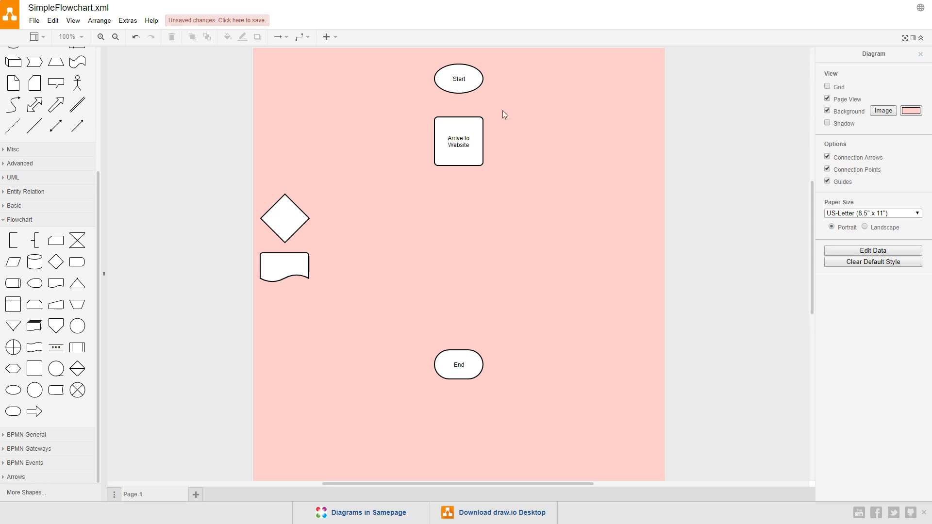
mouse_move(459, 92)
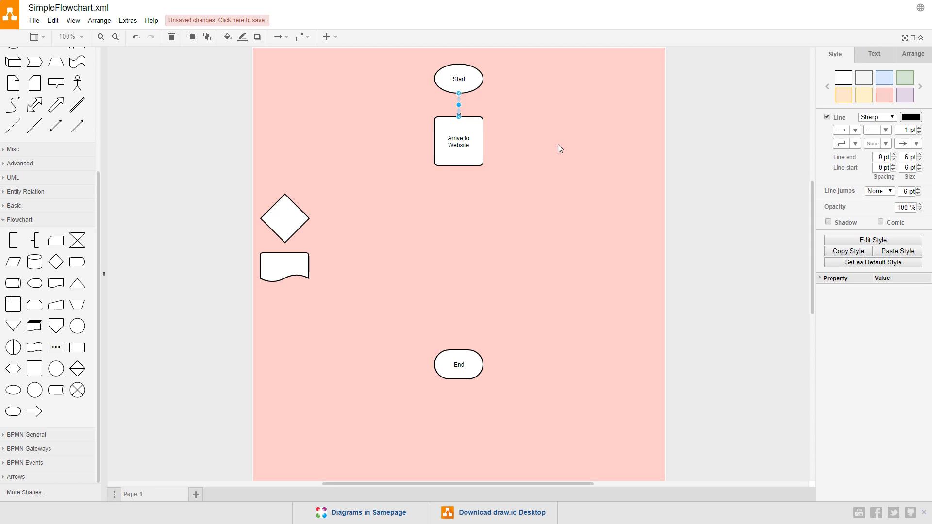
Connect Start to the Arrive to Website box with a downward arrow.
click(559, 147)
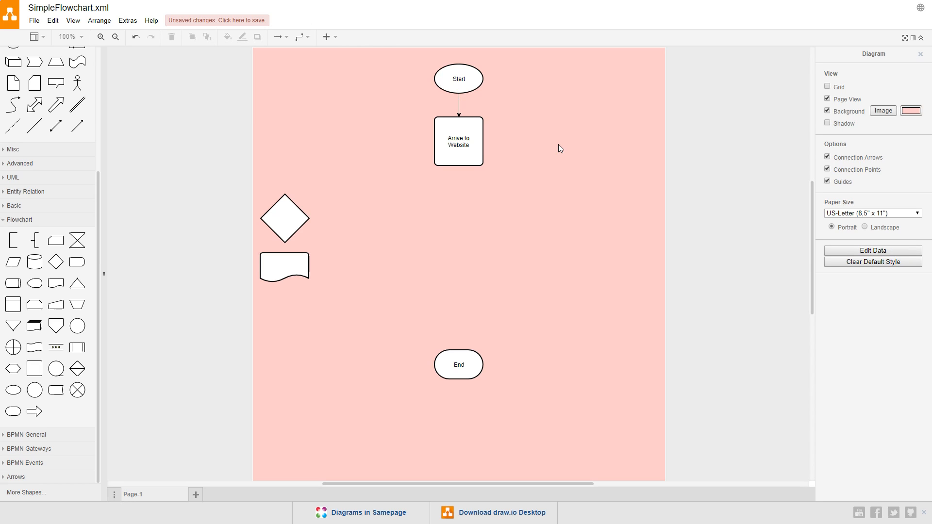
click(459, 141)
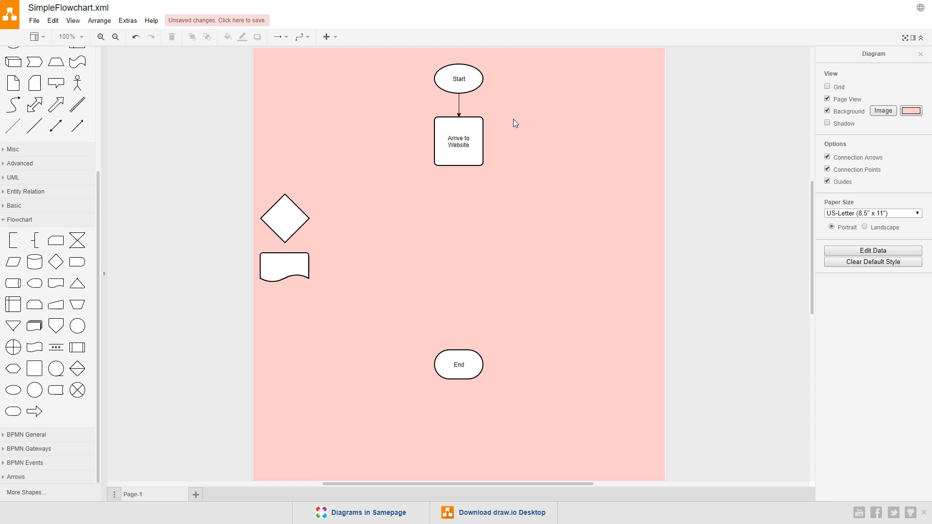
click(285, 219)
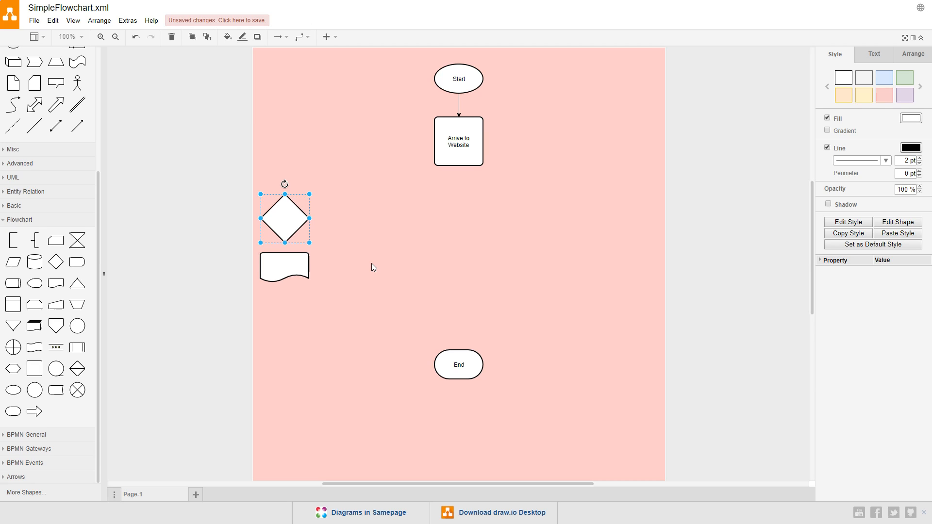
mouse_move(348, 263)
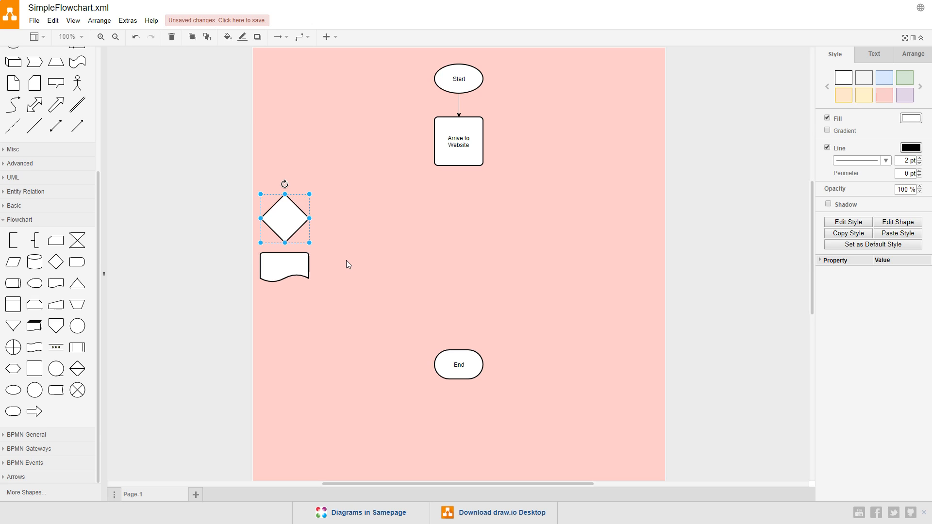
mouse_move(289, 215)
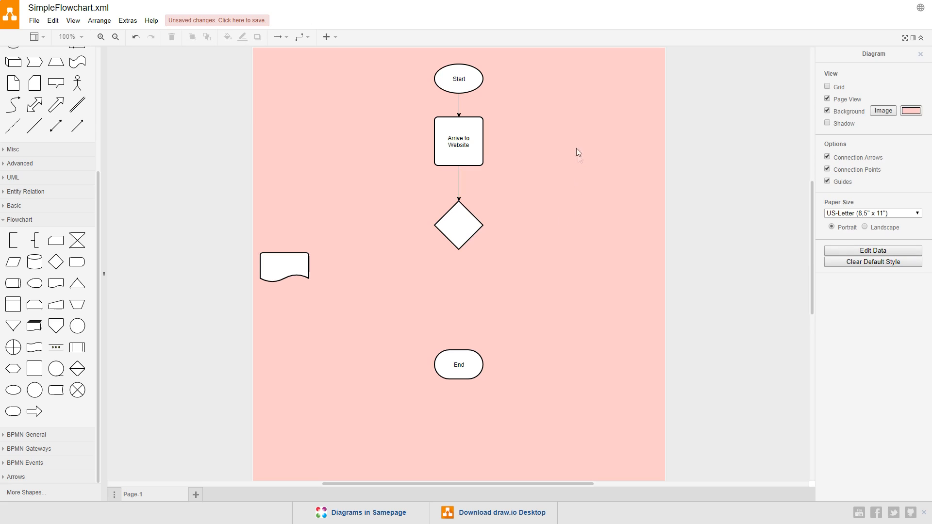
mouse_move(468, 197)
text(User Logged In?)
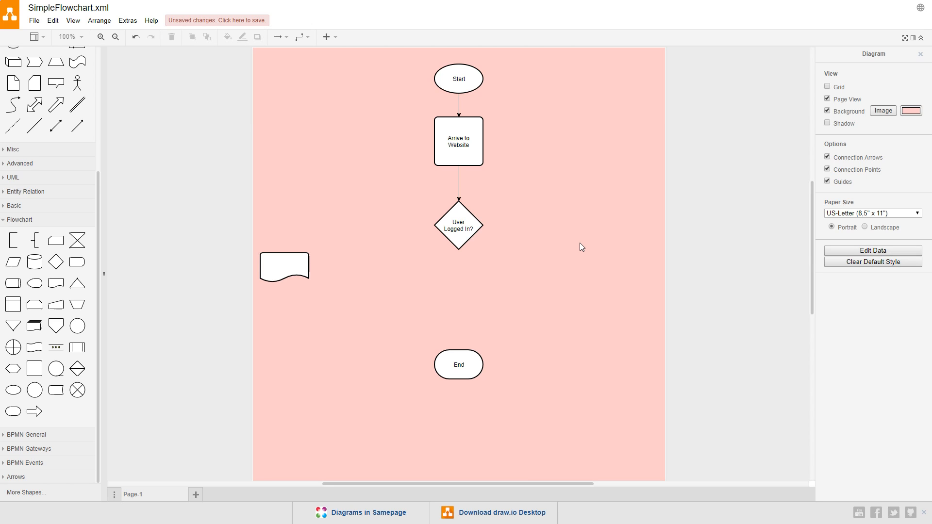
Scroll the page down to reach the area below Arrive to Website for the decision diamond.
scroll(down, 3)
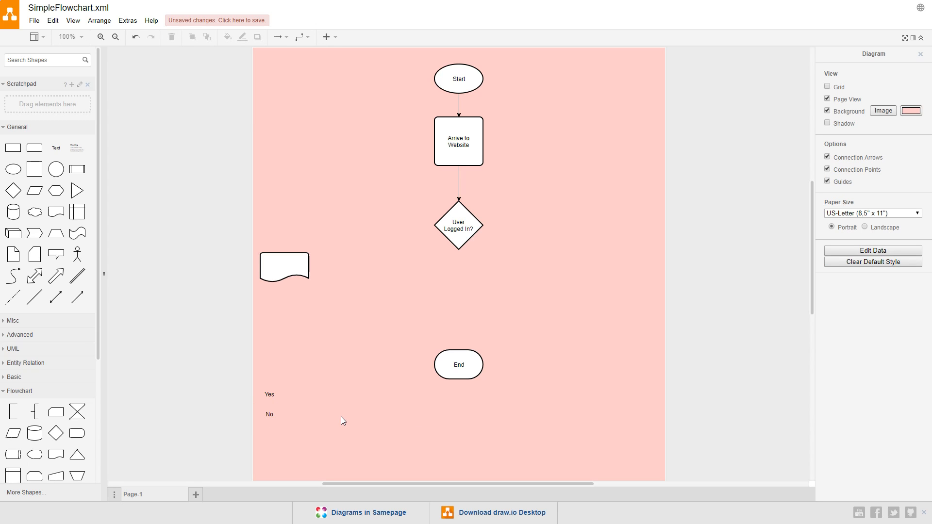
Move the Yes label to sit beneath the User Logged In? diamond.
click(269, 394)
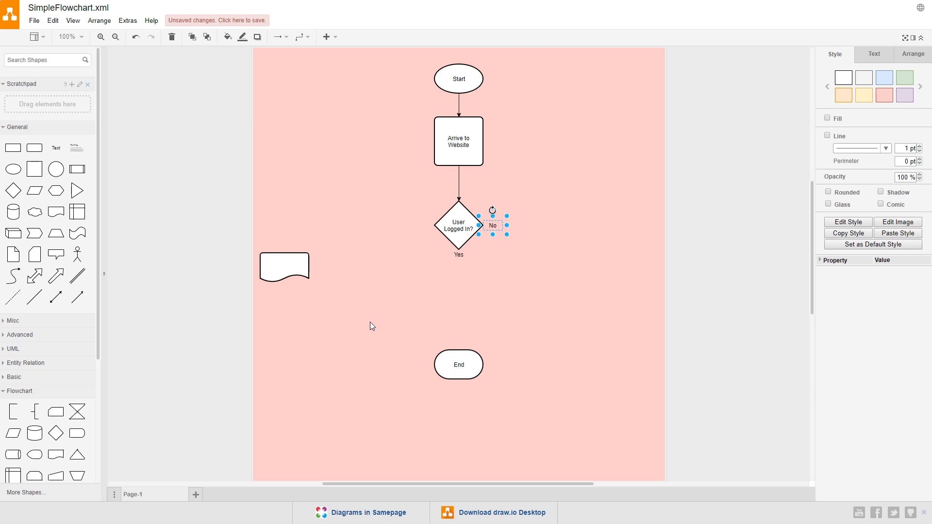
mouse_move(514, 274)
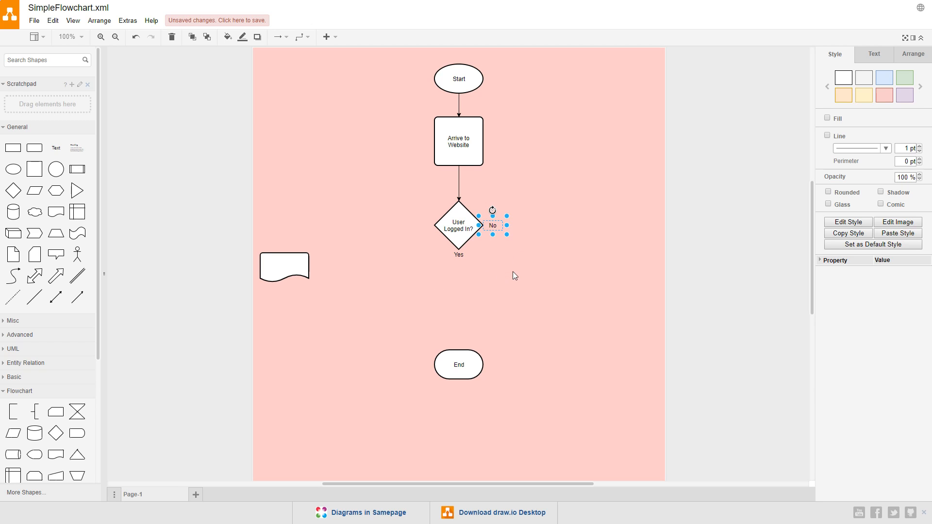
Copy the Arrive to Website box right of the diamond and relabel it Prompt User to Login.
click(528, 308)
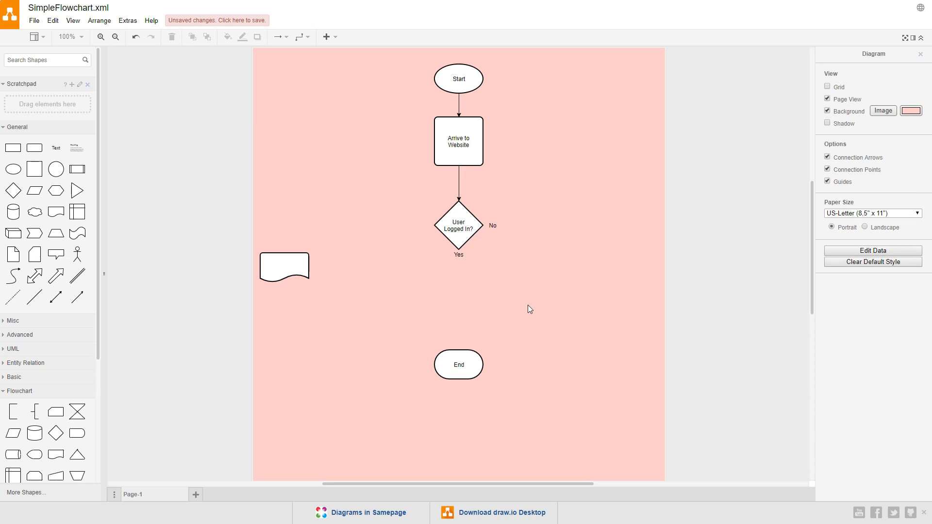
mouse_move(525, 304)
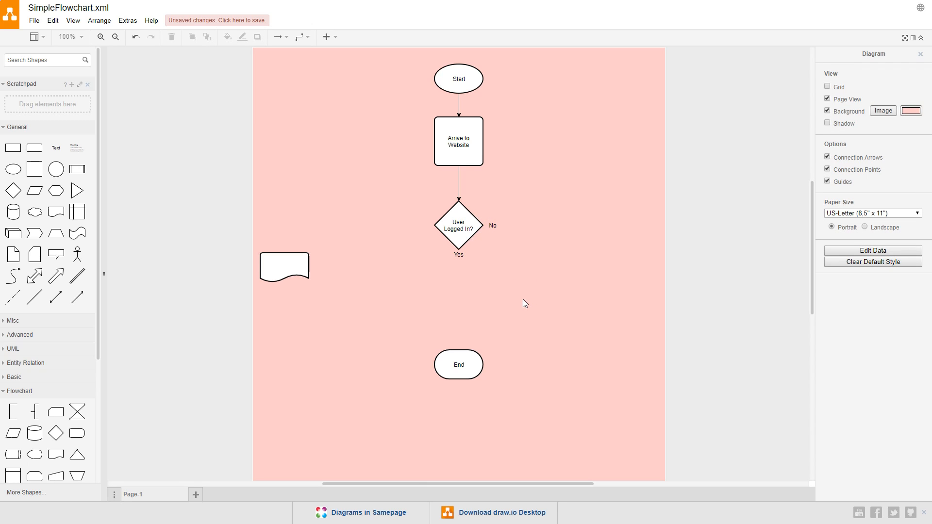
click(458, 141)
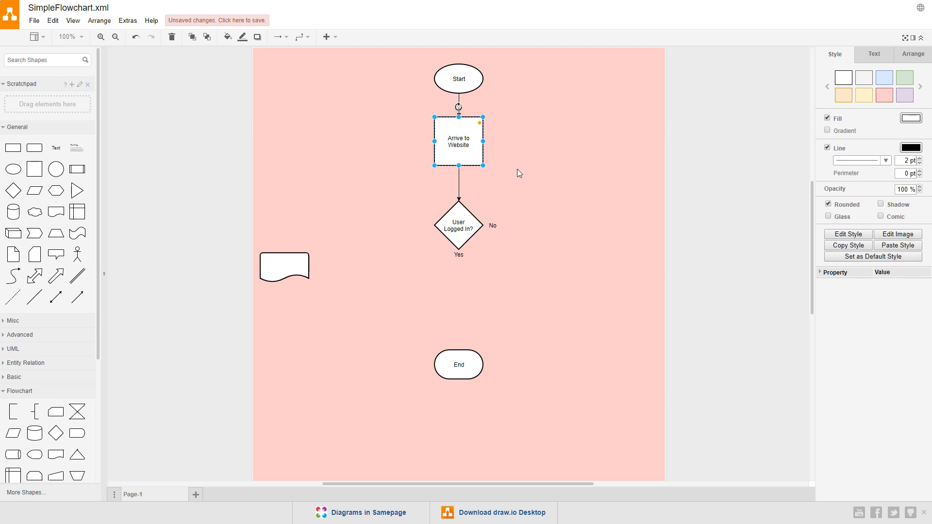
mouse_move(494, 146)
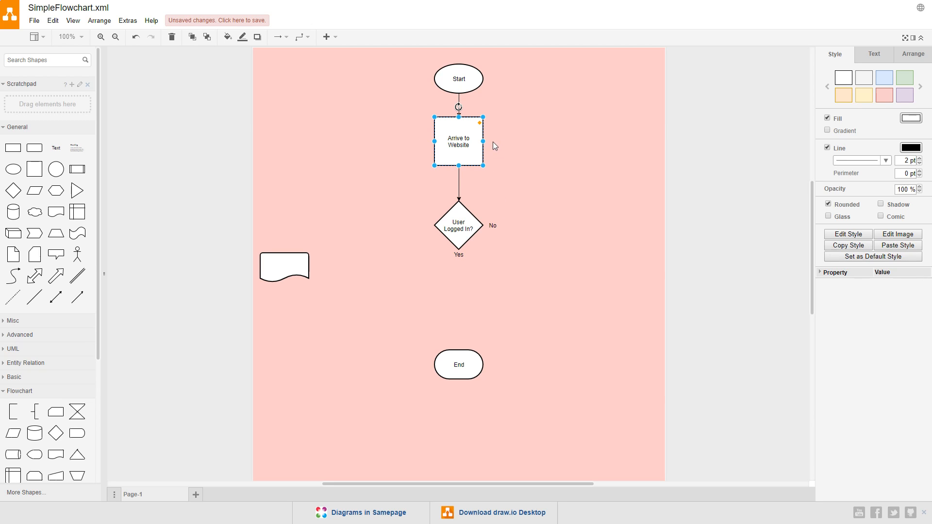
mouse_move(493, 145)
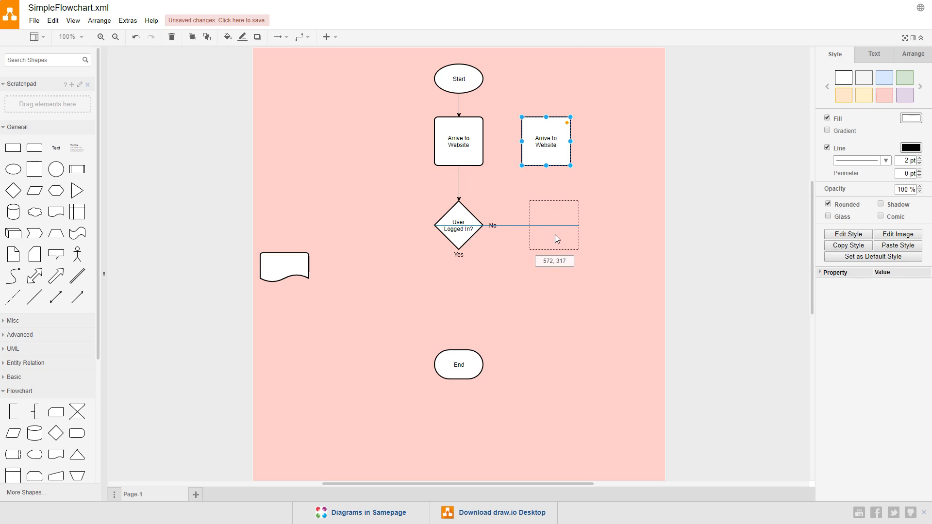
double_click(554, 225)
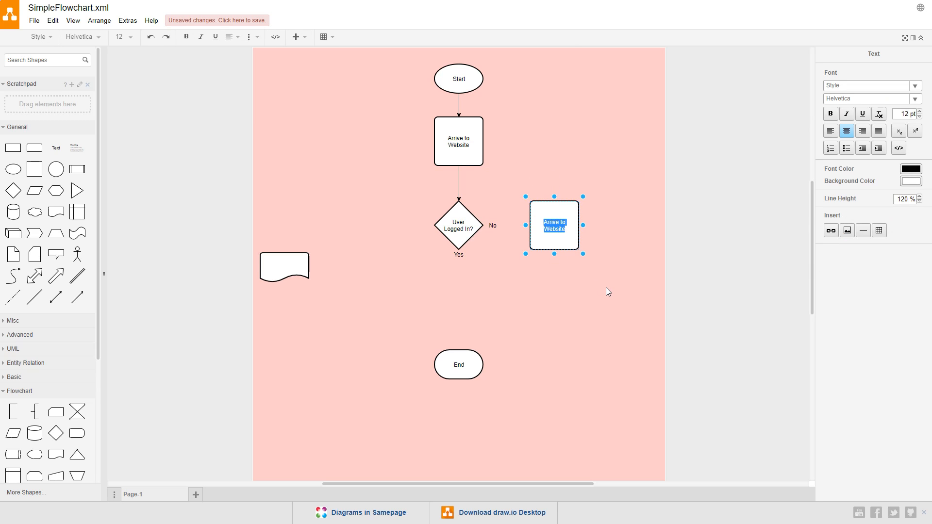
text(Prompt User to L)
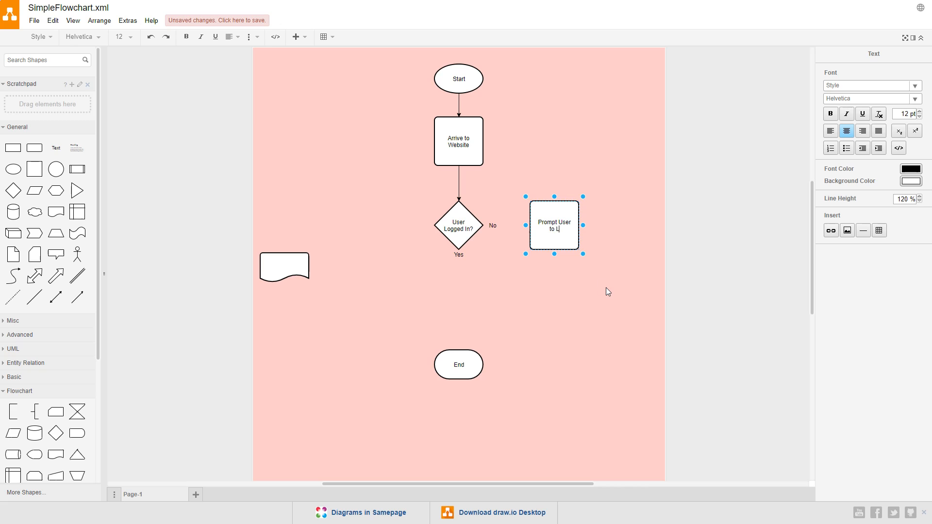
click(607, 291)
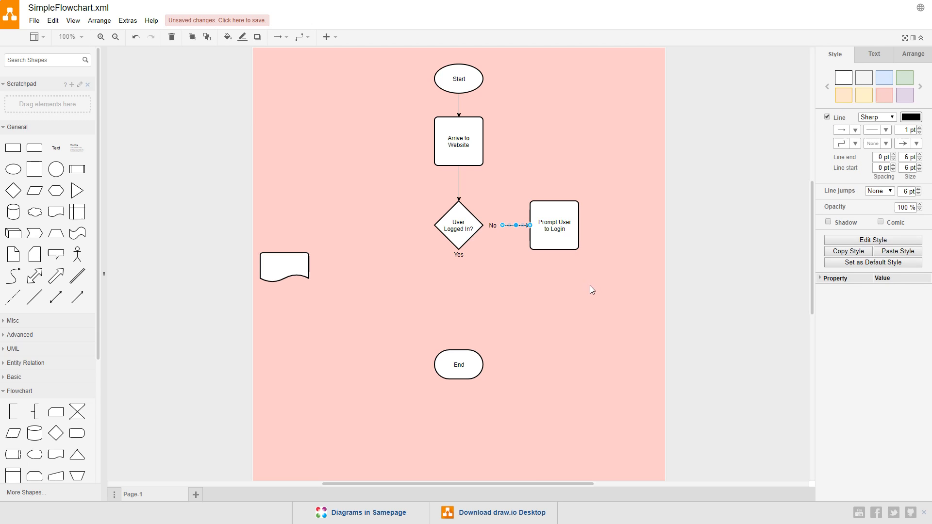
Route the No branch into Prompt User to Login and loop that box back to Arrive to Website.
click(607, 322)
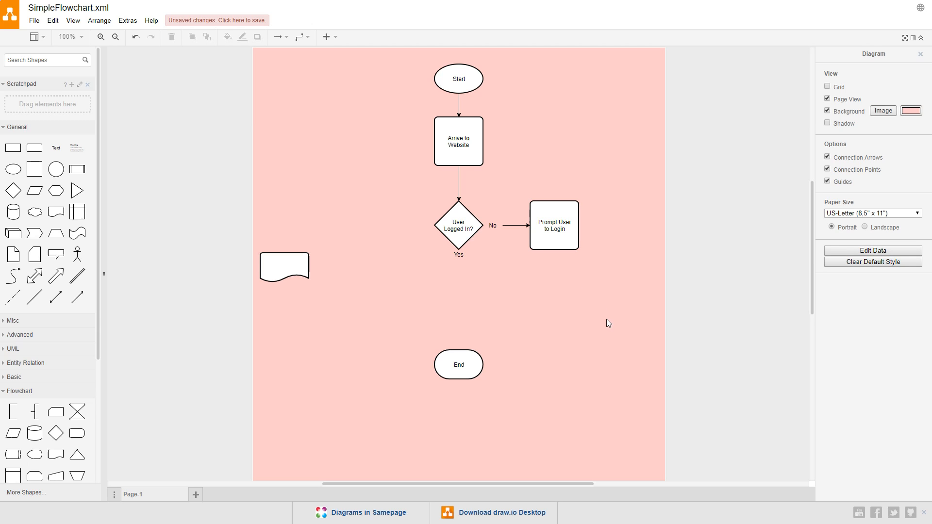
click(491, 225)
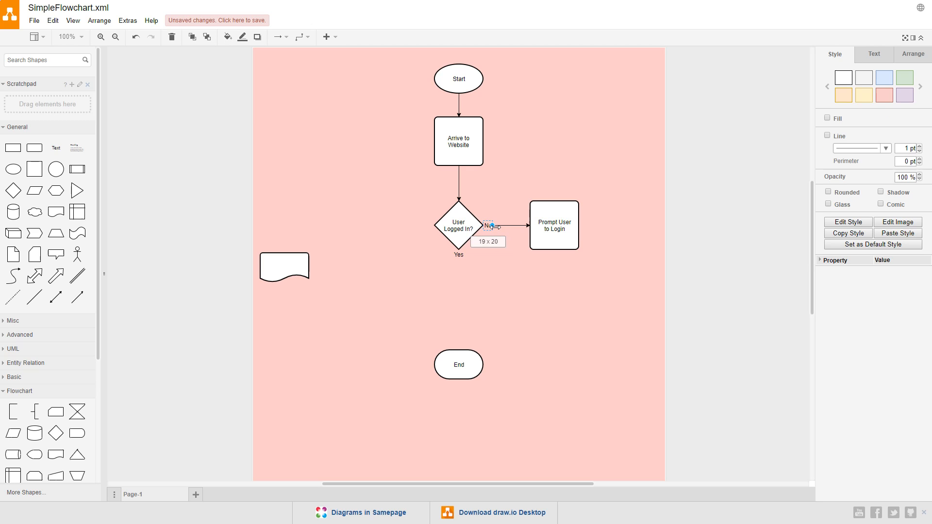
click(594, 336)
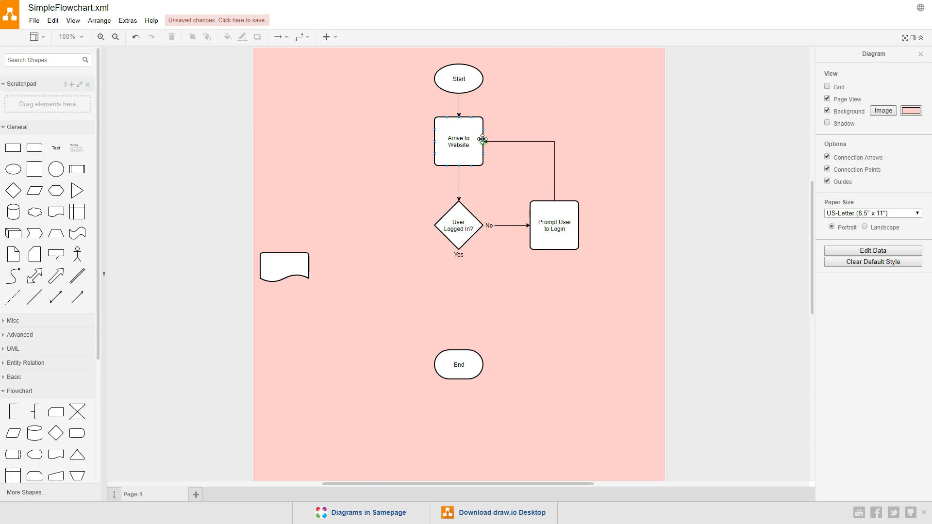
click(517, 141)
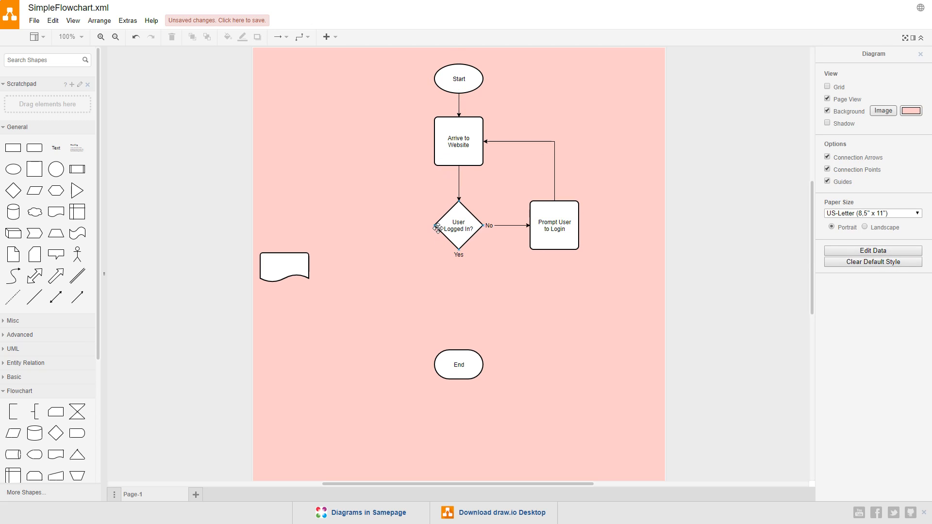
click(552, 224)
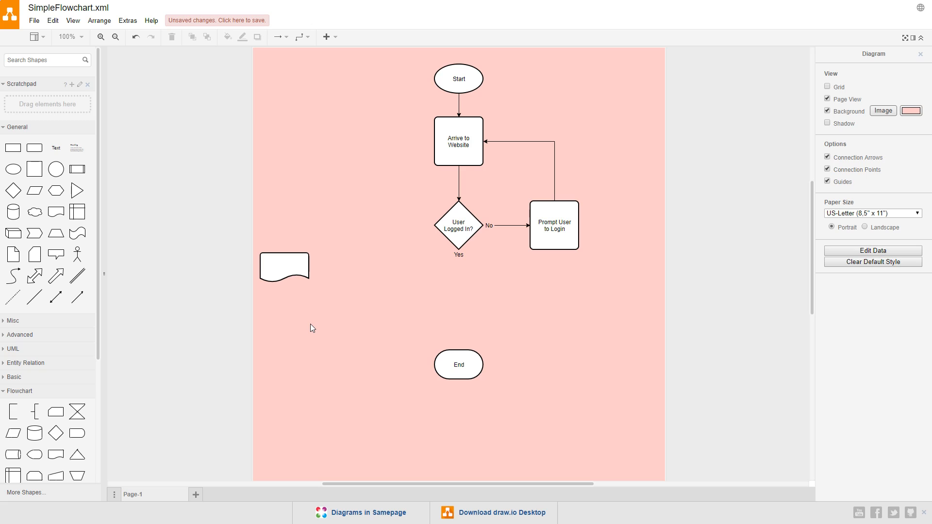
mouse_move(308, 297)
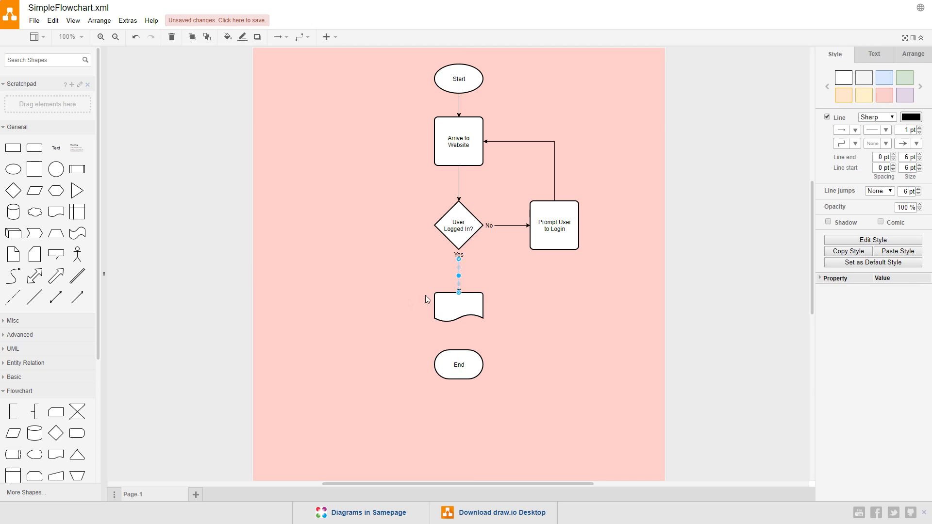
Label the document shape under the Yes branch 'Log IP Address'.
click(356, 387)
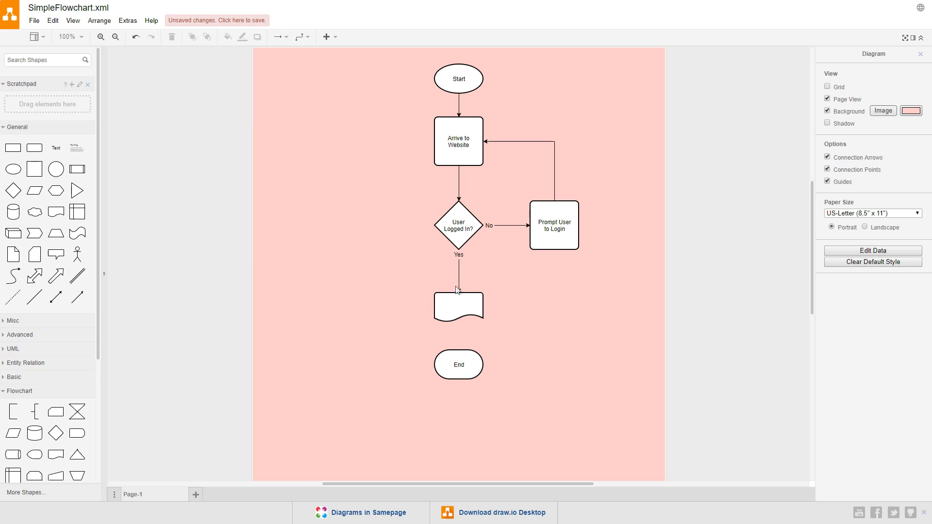
mouse_move(498, 346)
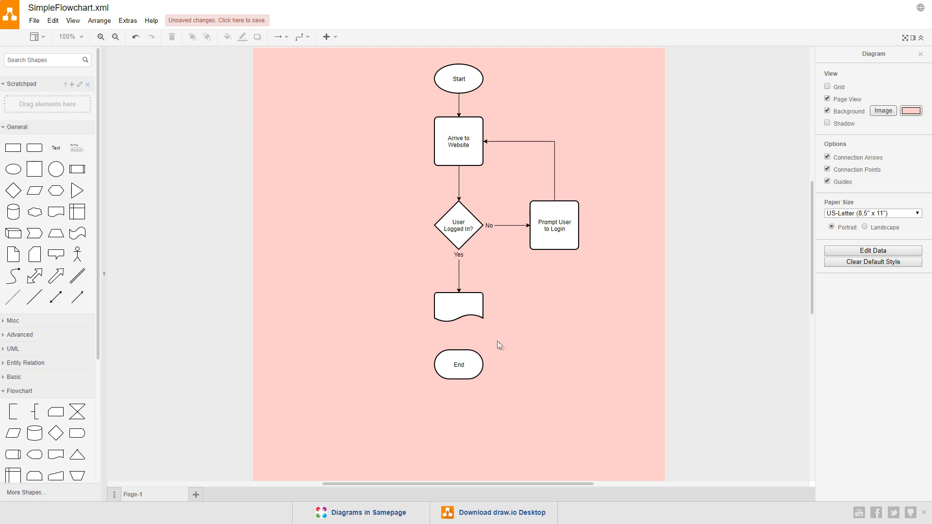
mouse_move(503, 346)
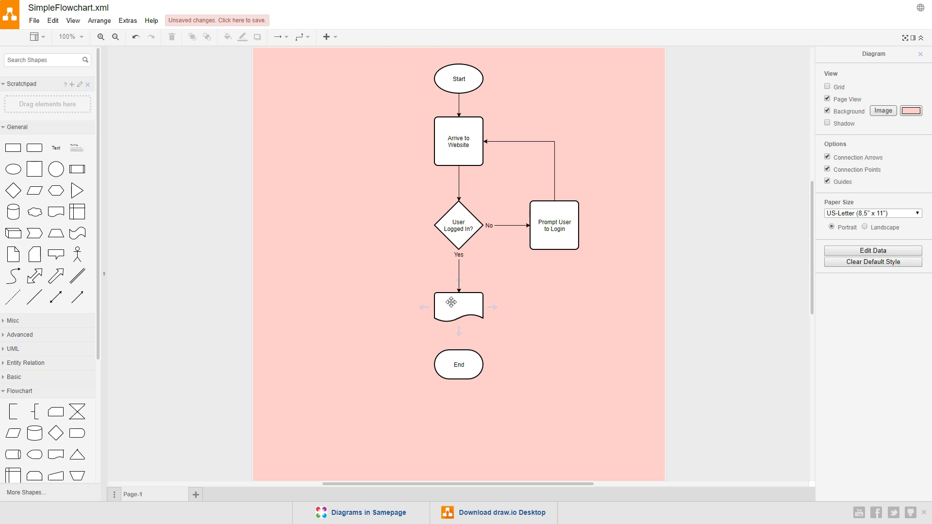
double_click(457, 307)
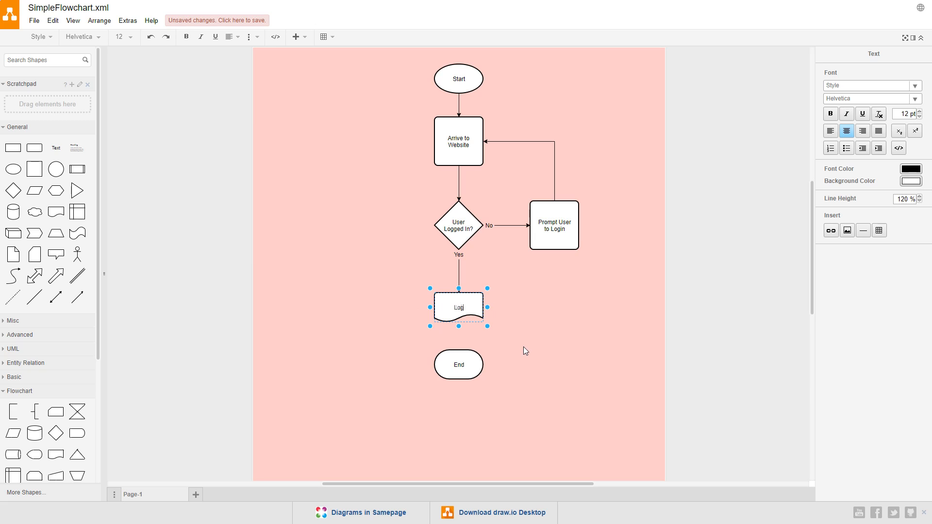
text(IP Address)
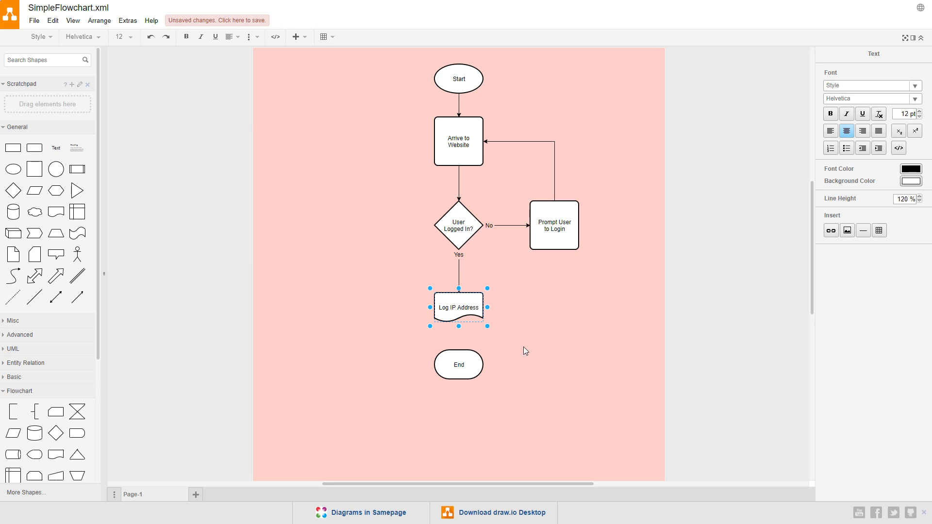
click(525, 351)
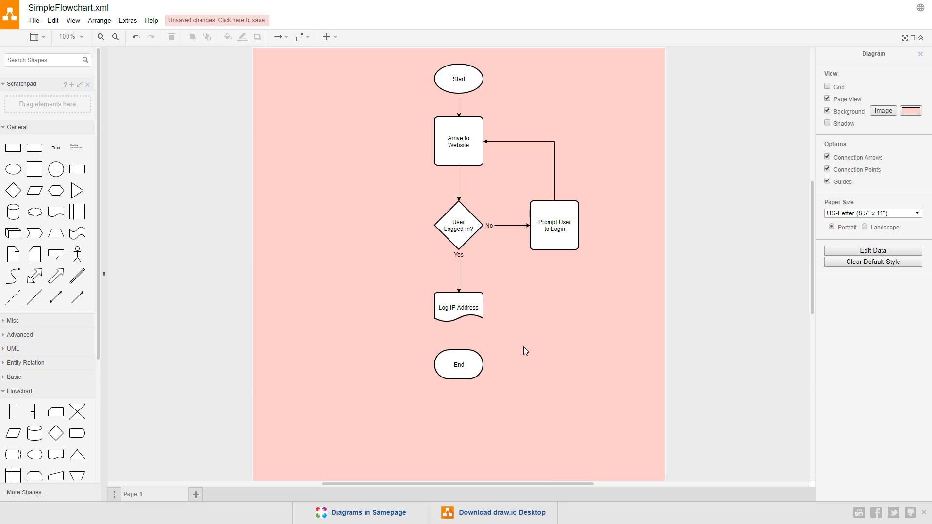
mouse_move(544, 261)
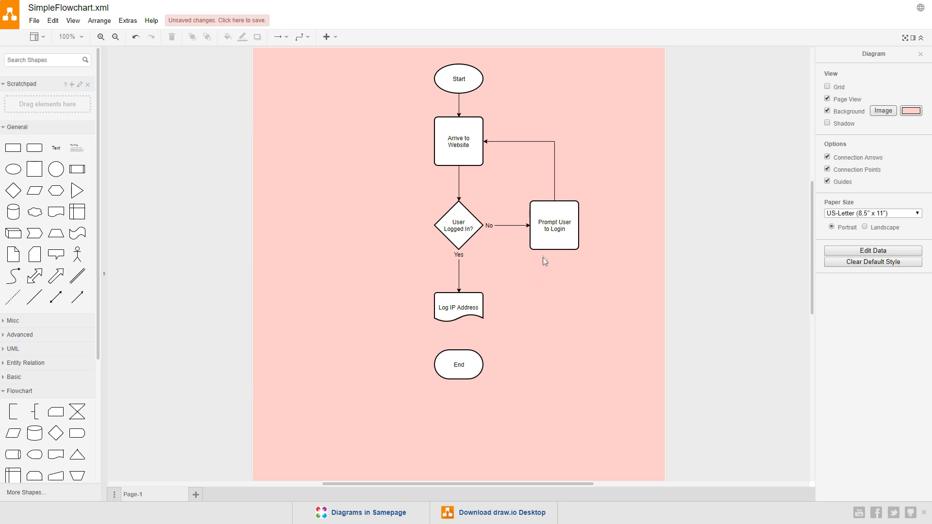
Duplicate the Prompt User to Login box below Log IP Address and relabel it 'Show User's Account Page'.
click(553, 224)
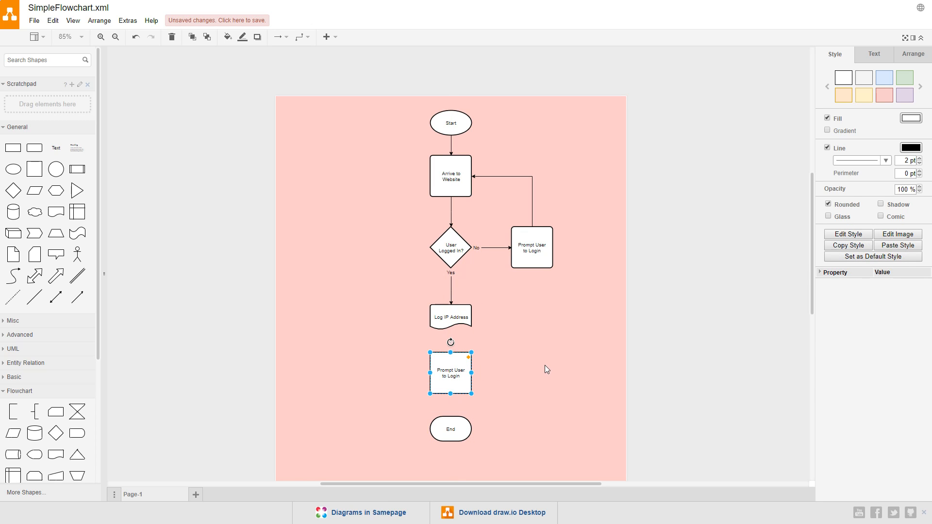
double_click(449, 373)
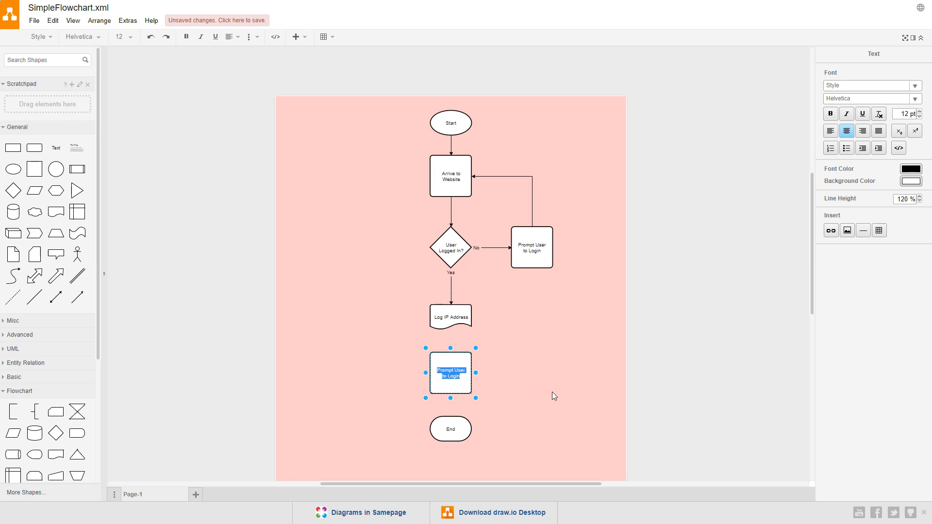
text(Show Users)
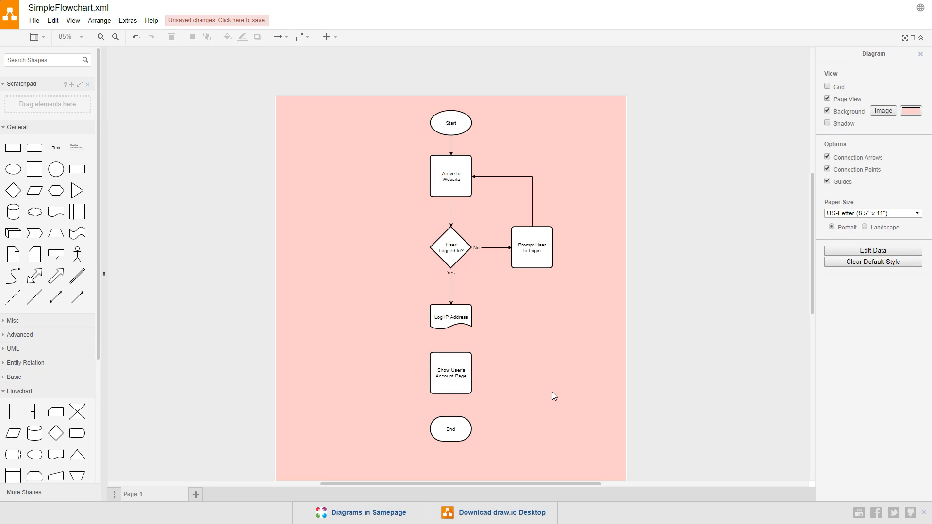
mouse_move(459, 408)
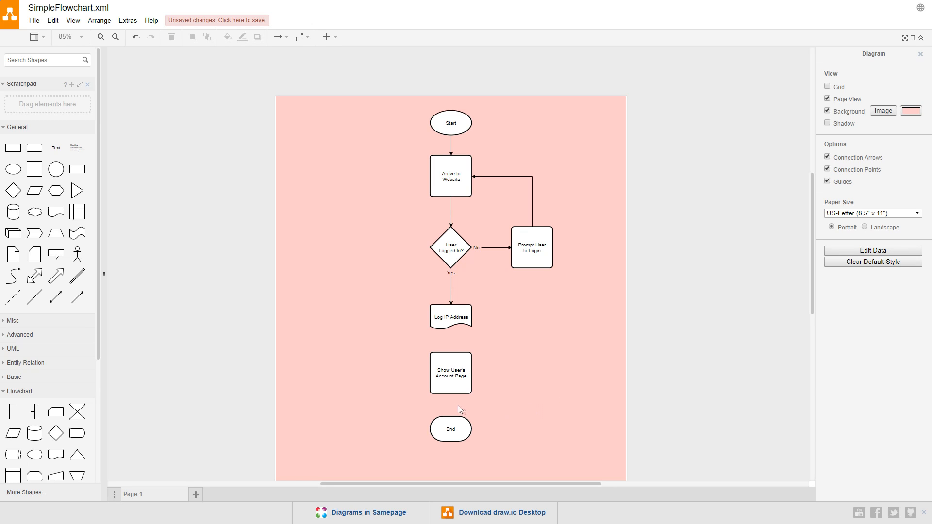
Connect Show User's Account Page with arrows down to End and up to Log IP Address.
click(450, 428)
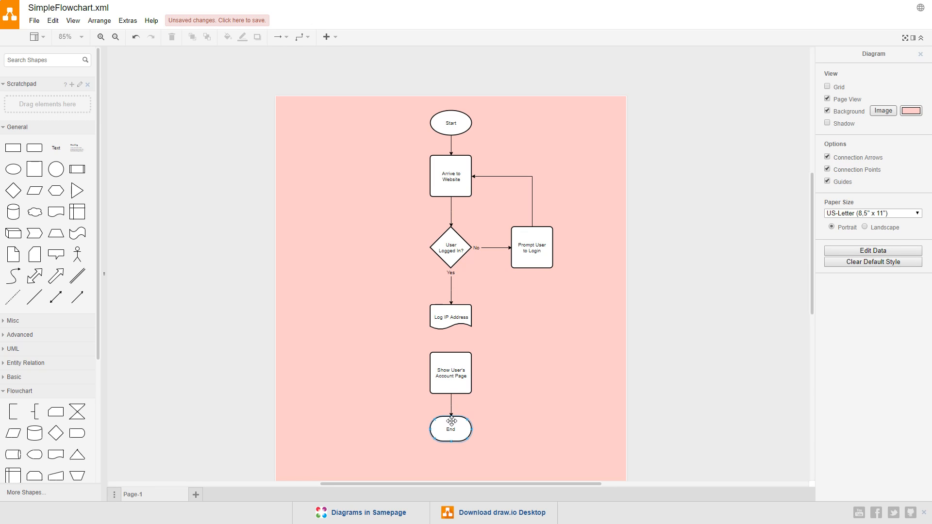
click(544, 420)
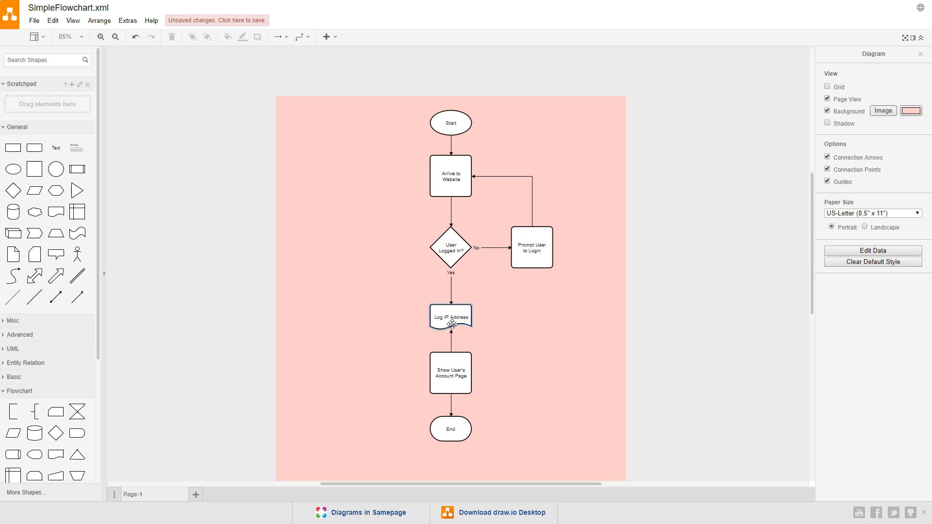
click(449, 337)
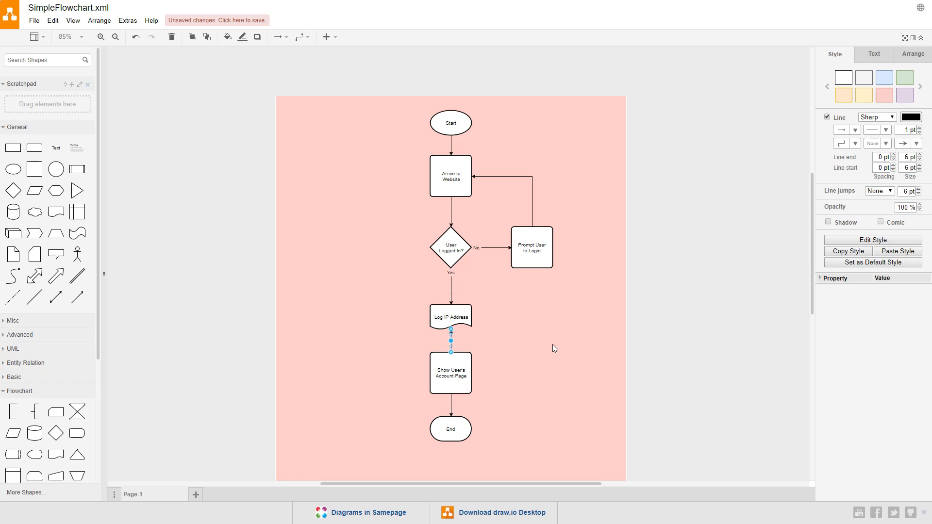
click(554, 348)
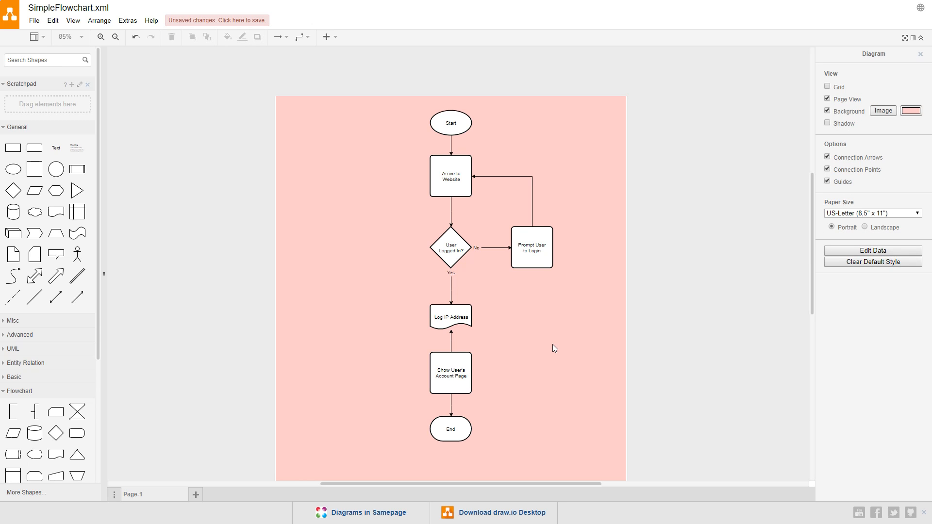
mouse_move(458, 337)
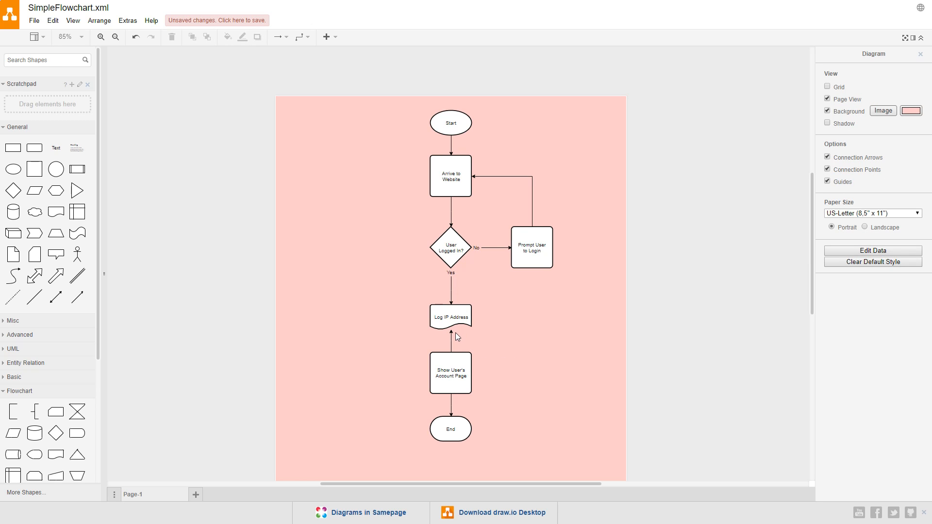
mouse_move(511, 363)
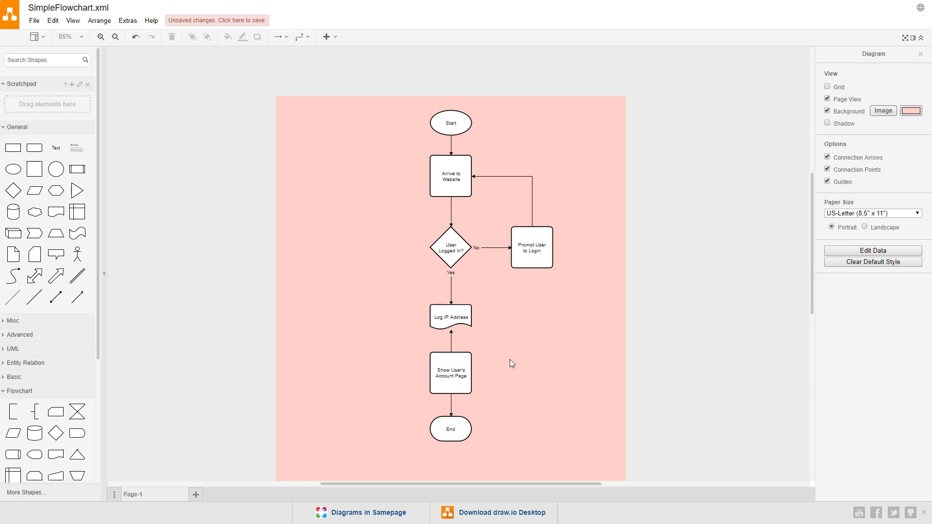
click(451, 342)
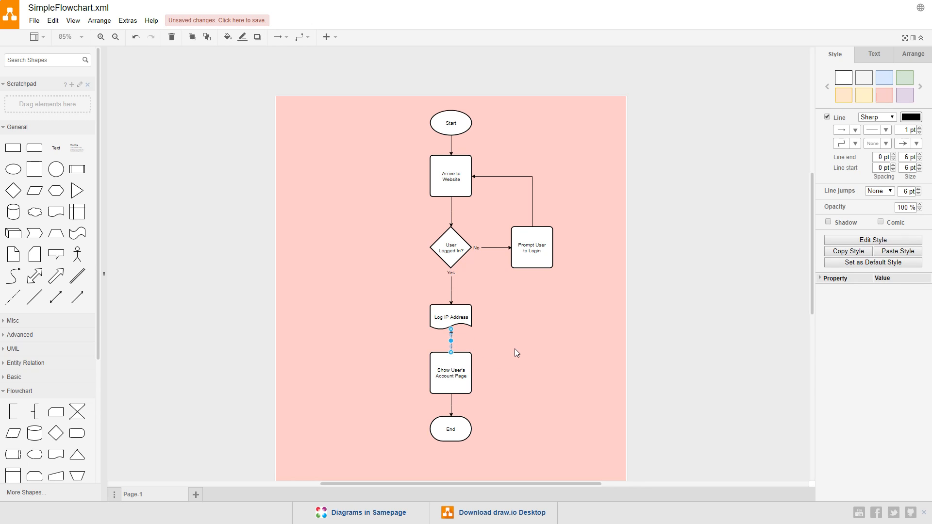
mouse_move(885, 147)
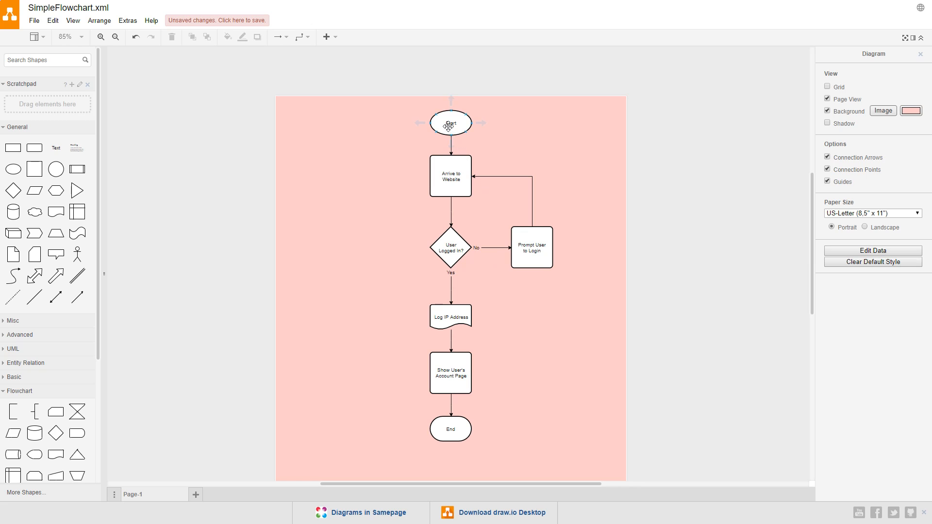
click(381, 419)
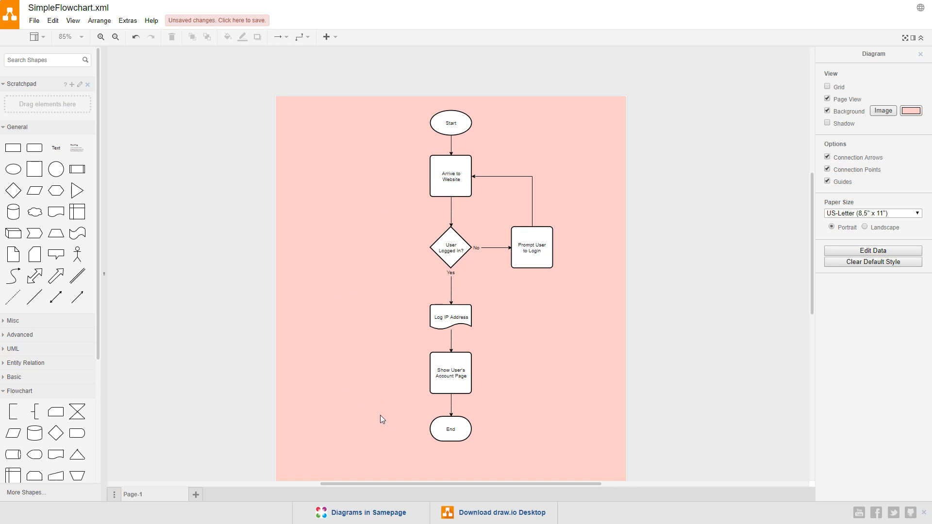
mouse_move(382, 260)
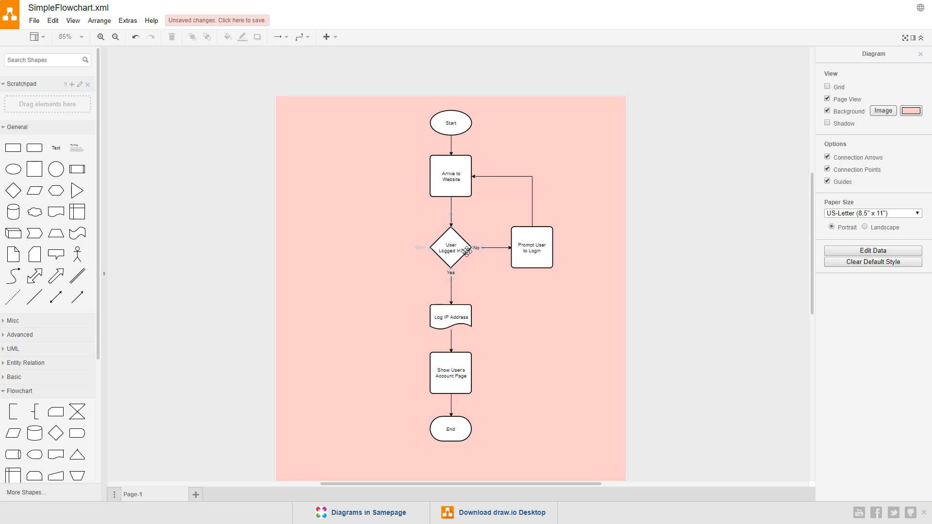
click(531, 246)
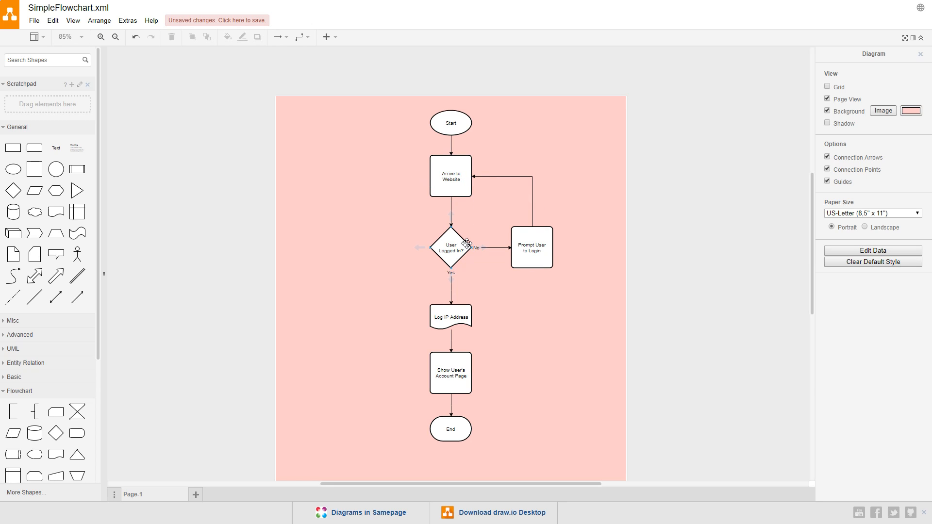
mouse_move(460, 314)
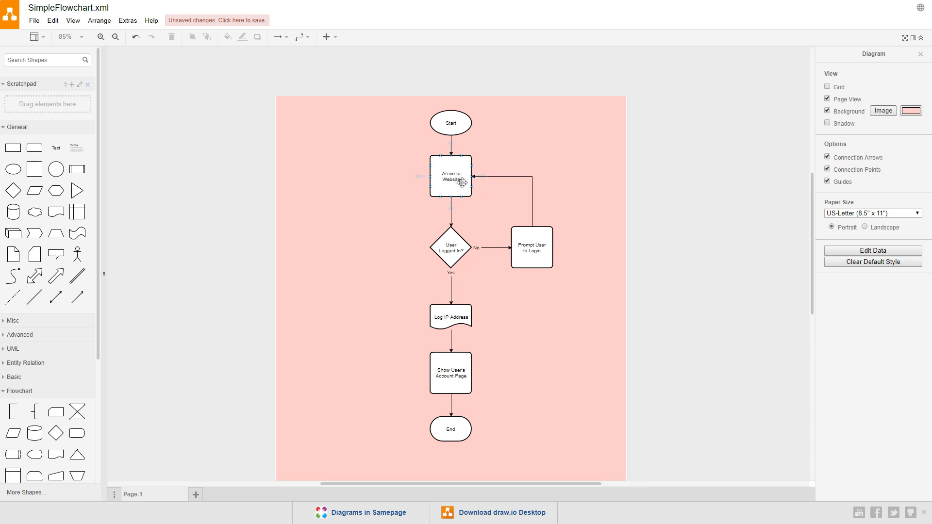
click(564, 348)
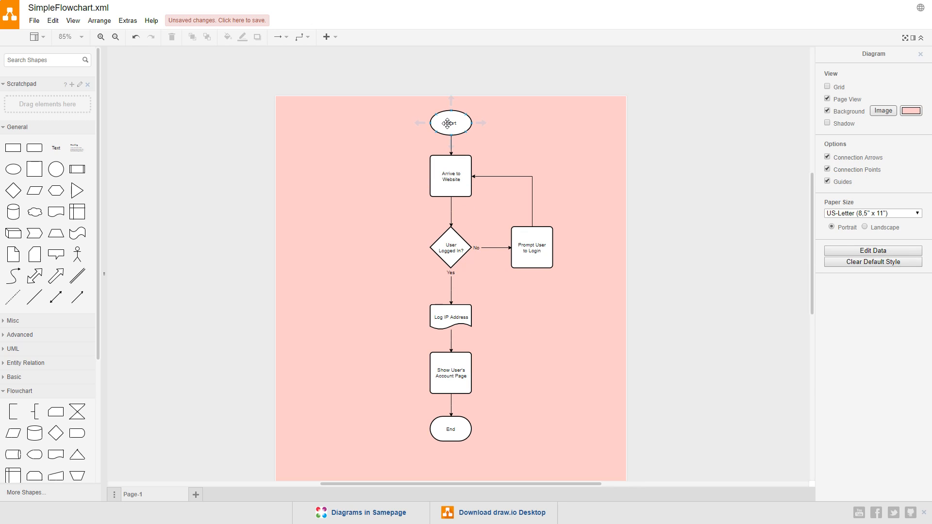
Fill the Start and End ovals with purple.
click(449, 122)
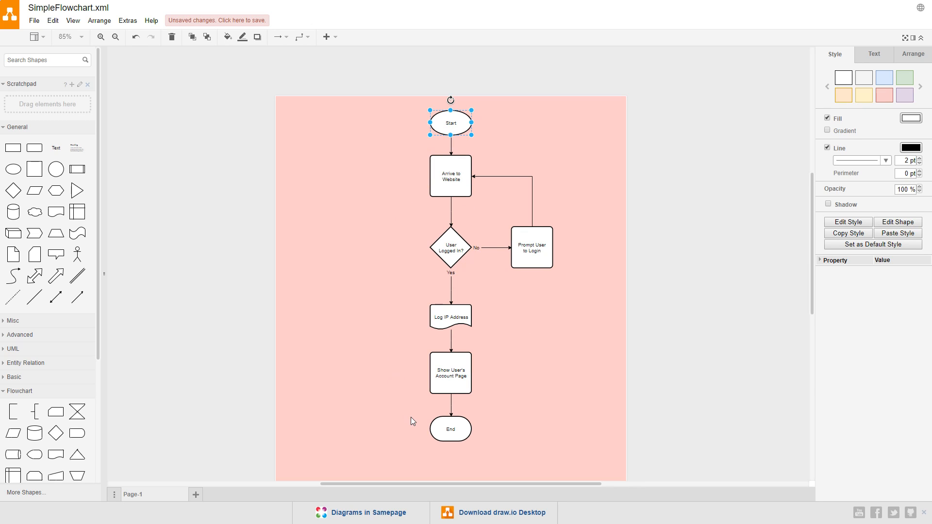
mouse_move(449, 429)
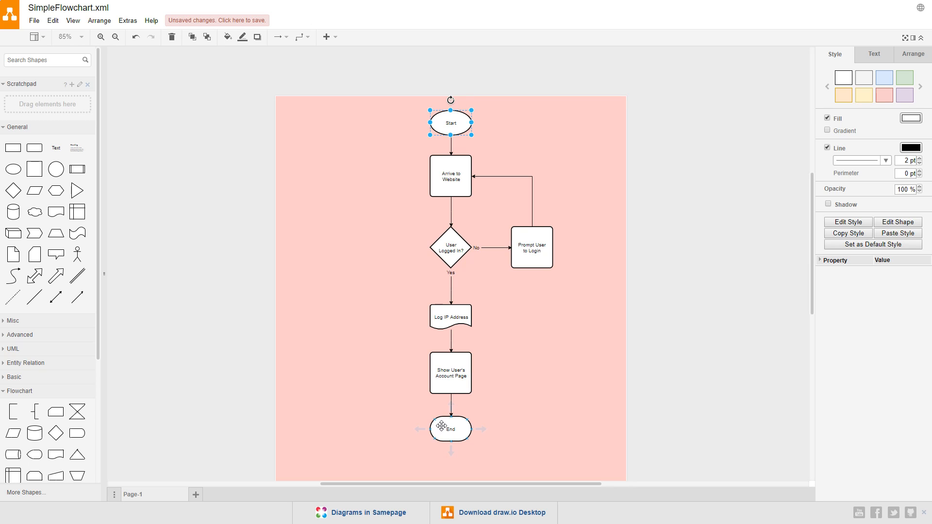
click(450, 428)
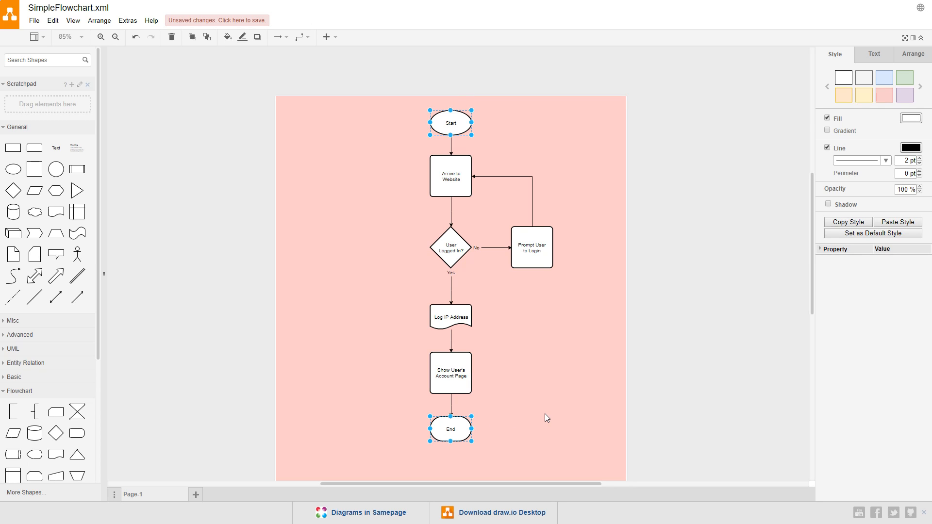
mouse_move(898, 120)
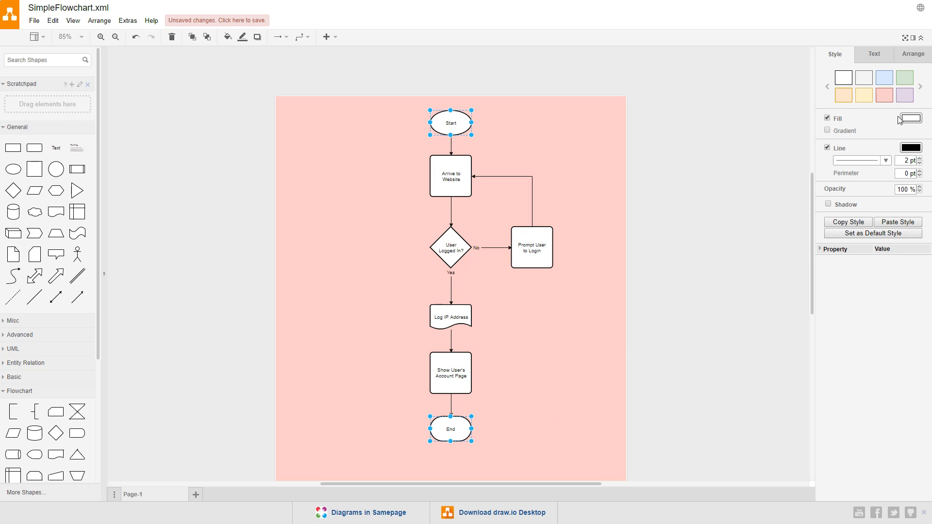
click(909, 118)
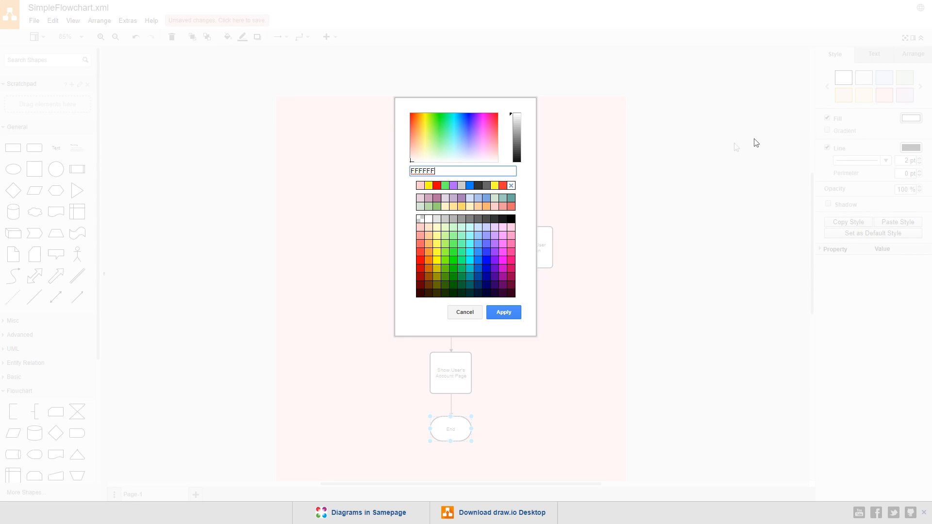
click(496, 250)
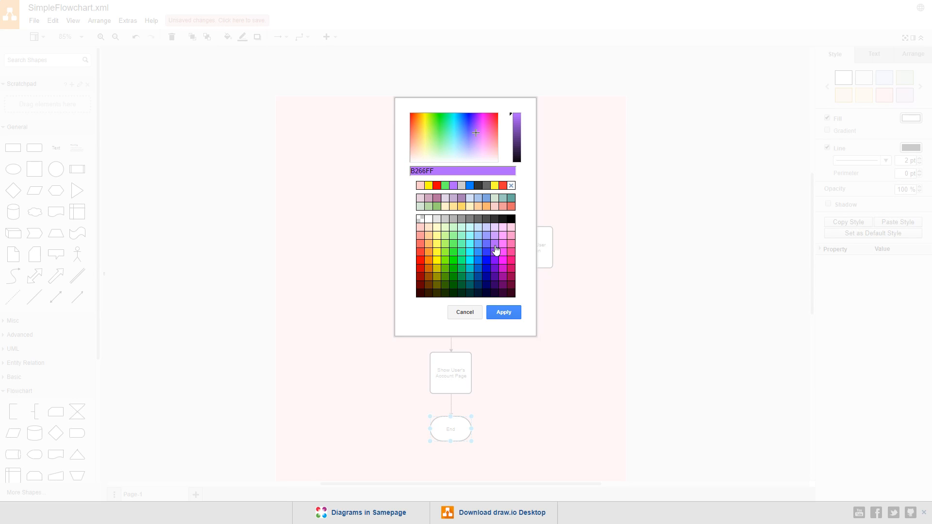
click(501, 311)
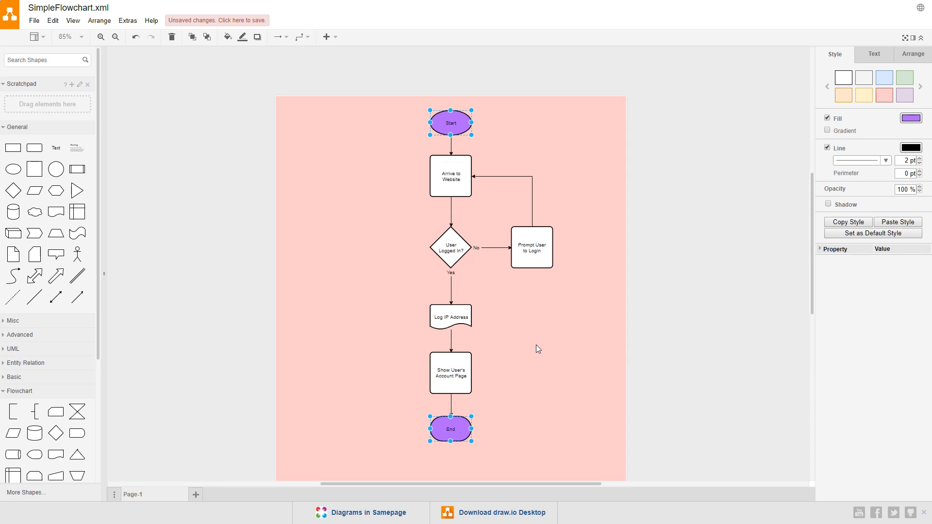
Fill the Arrive to Website, Prompt User to Login and Show User's Account Page boxes with green.
click(449, 176)
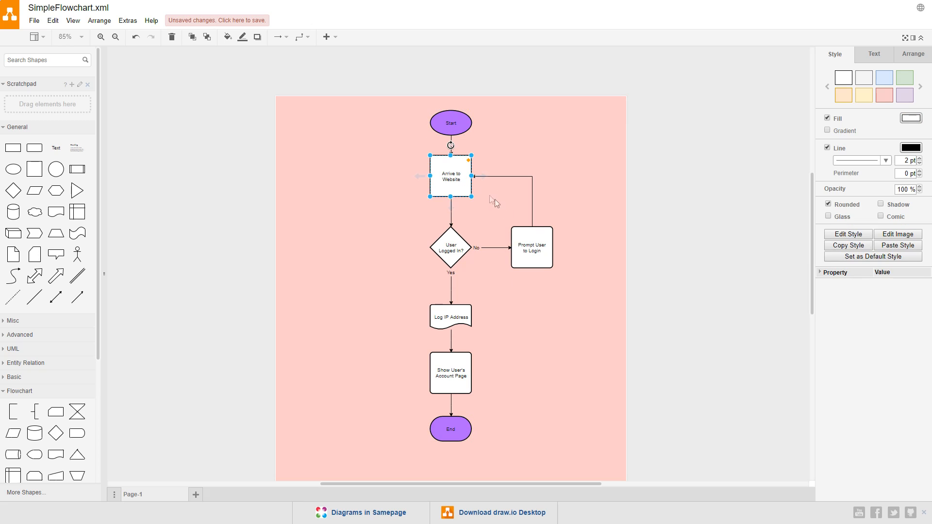
click(531, 246)
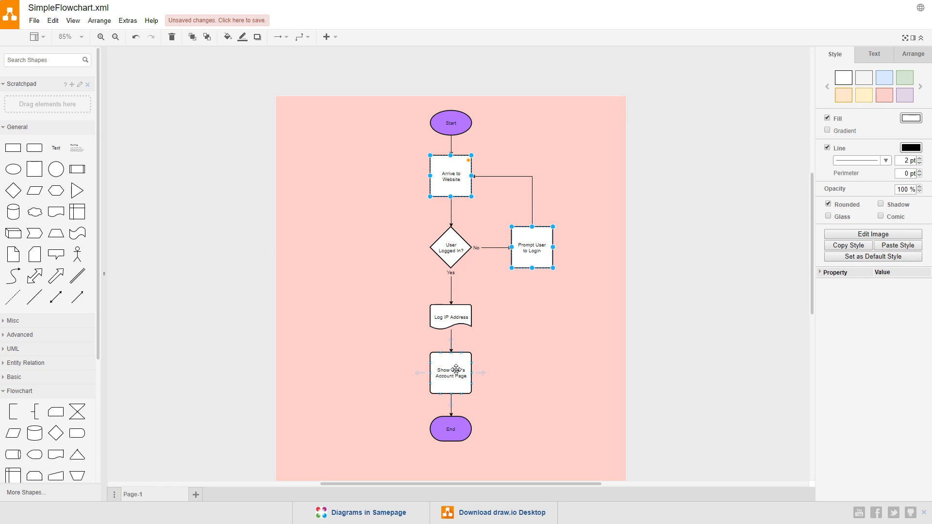
click(450, 371)
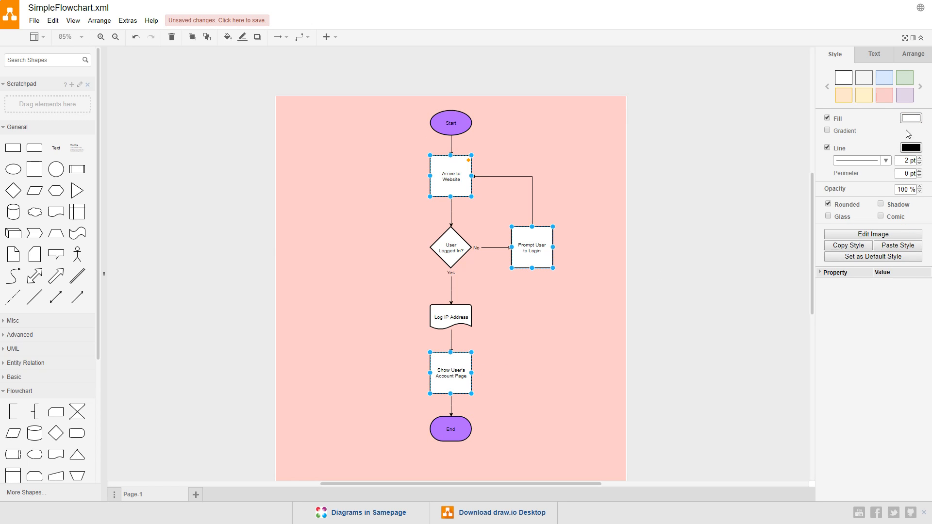
click(910, 118)
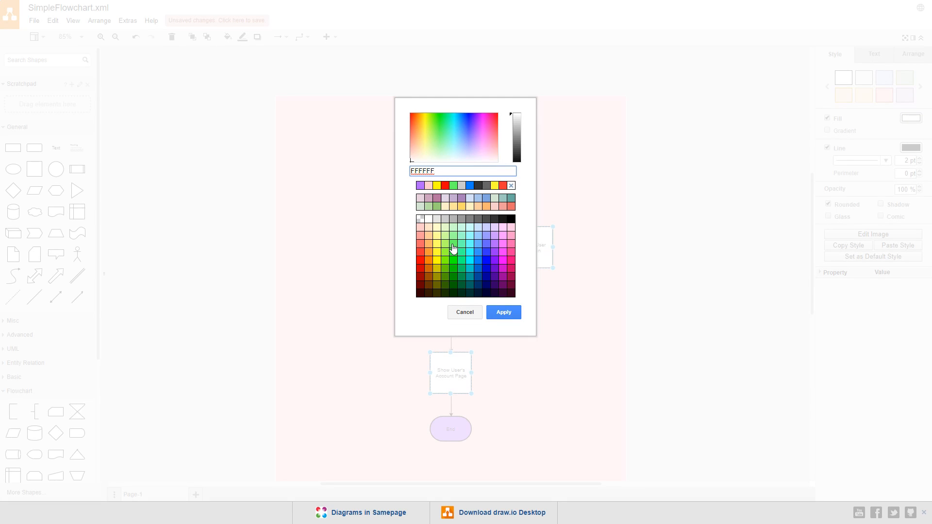
click(439, 133)
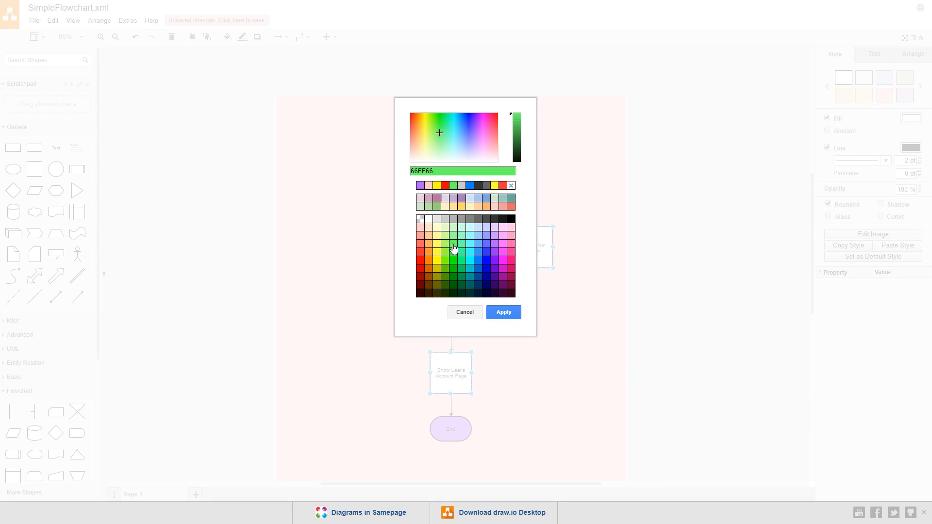
click(502, 311)
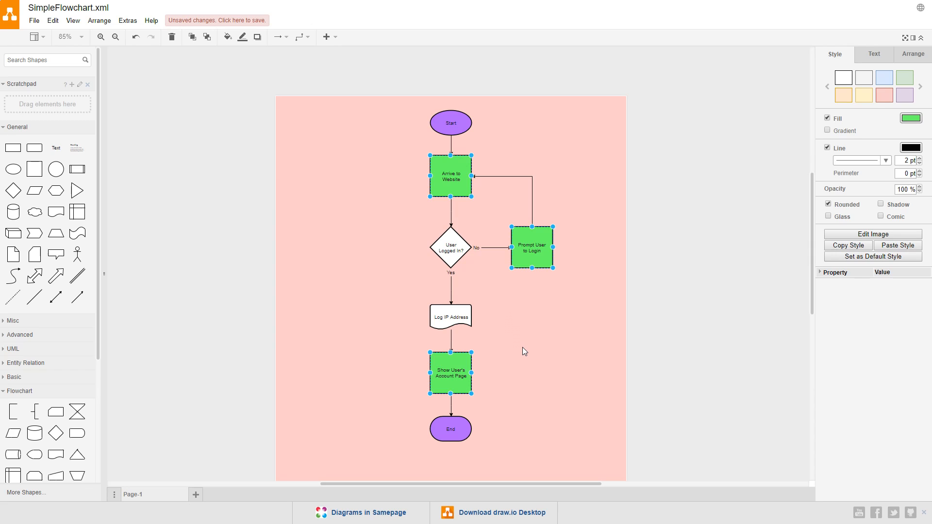
Fill the User Logged in? decision diamond with red.
click(449, 247)
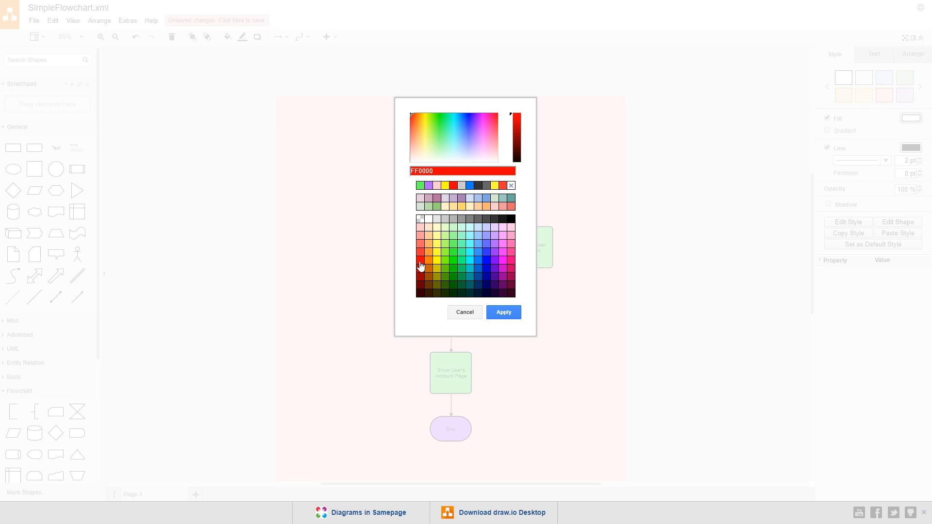
click(501, 311)
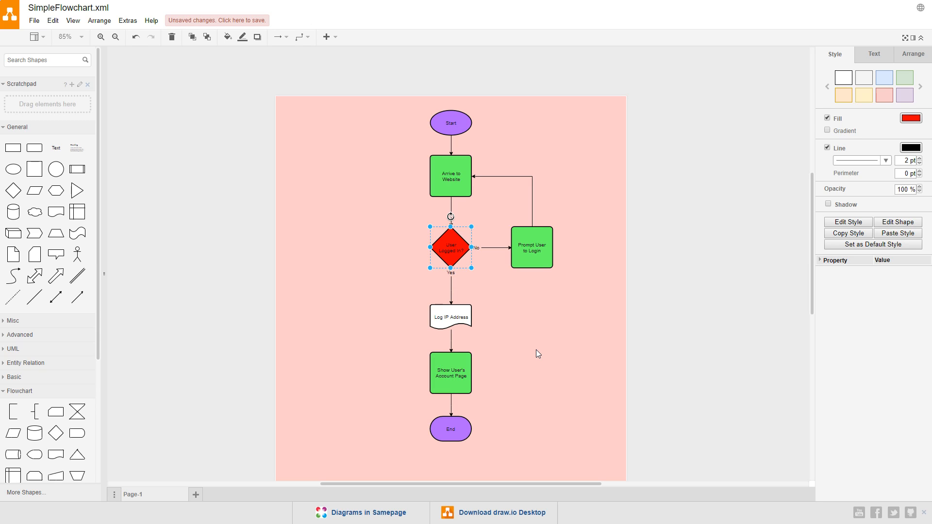
mouse_move(535, 303)
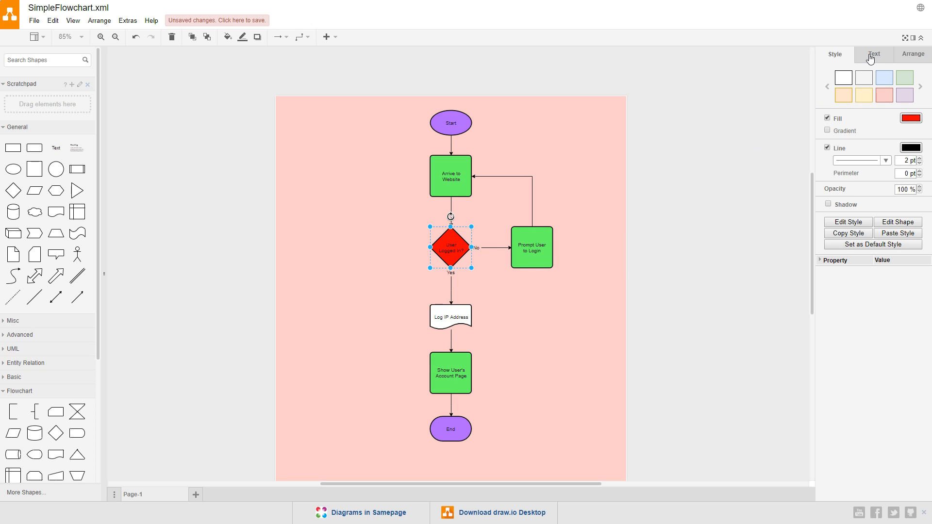
Give the User Logged in? diamond's label 4 pt of bottom spacing.
click(873, 55)
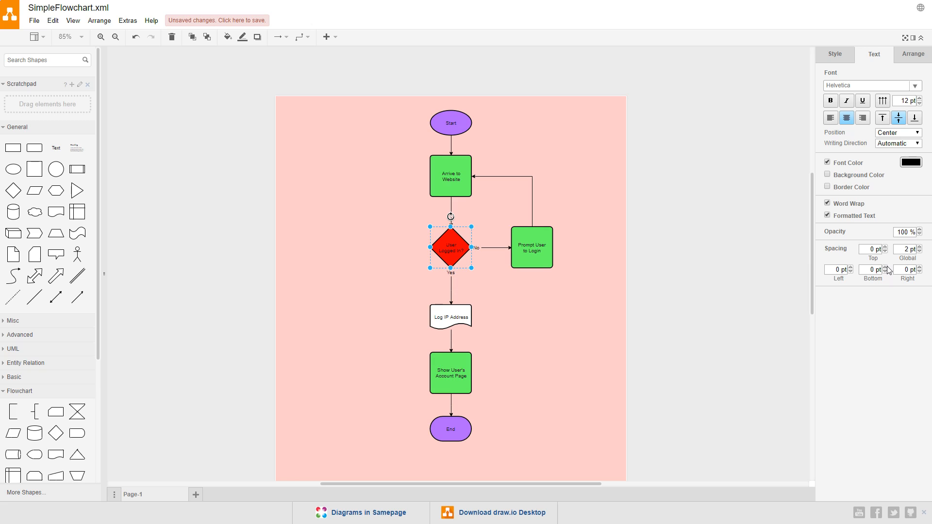
click(885, 268)
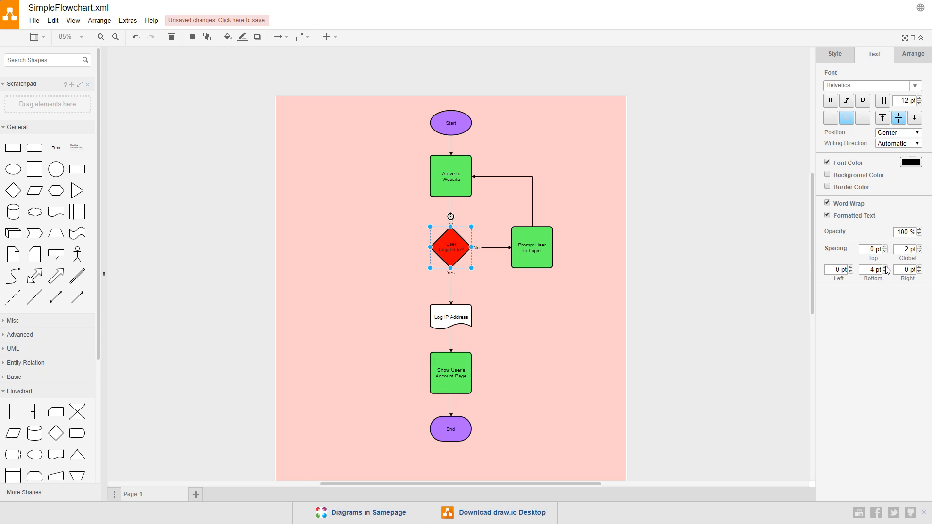
click(601, 232)
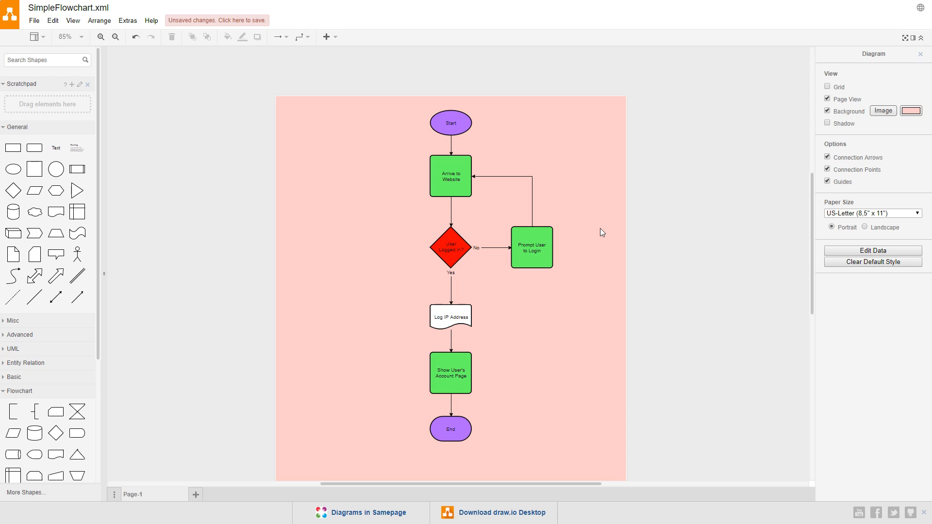
Fill the Log IP Address shape with yellow (FFFF00), then select the whole flowchart.
click(450, 316)
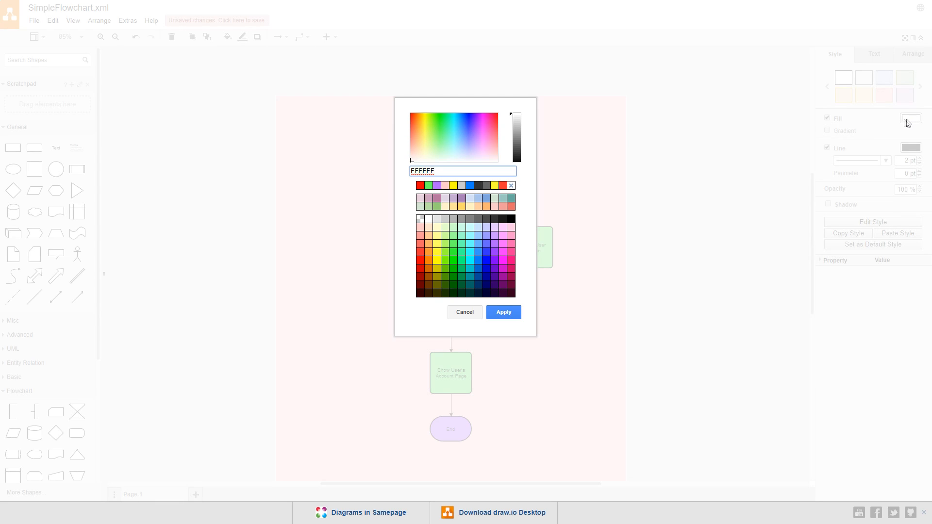
click(434, 264)
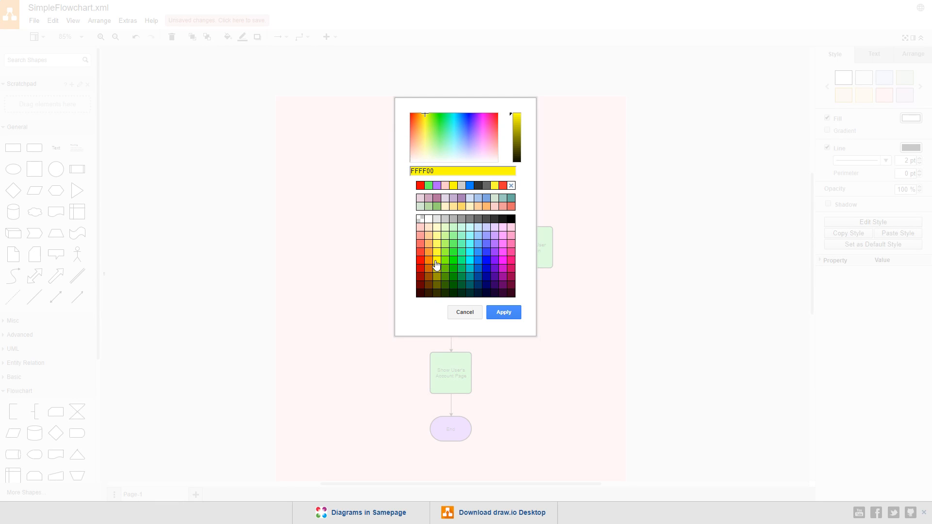
mouse_move(491, 306)
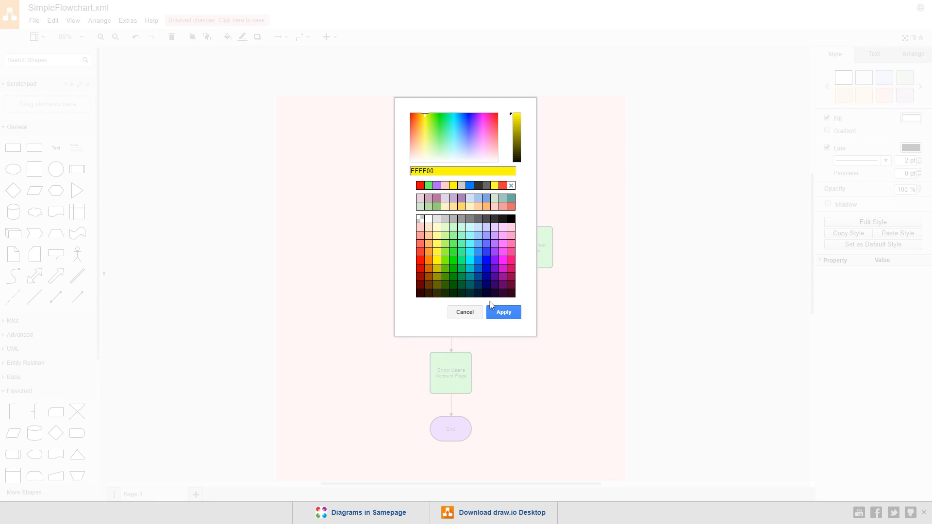
click(502, 312)
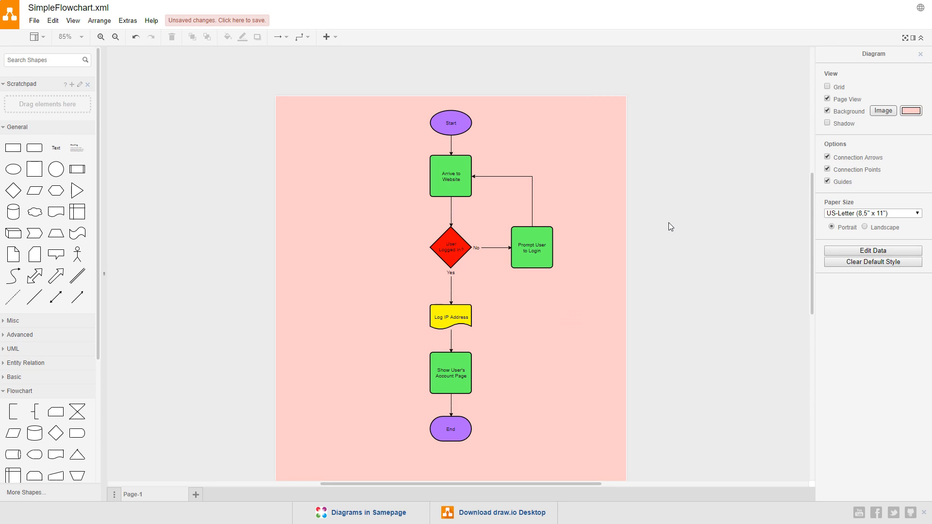
key(ctrl+a)
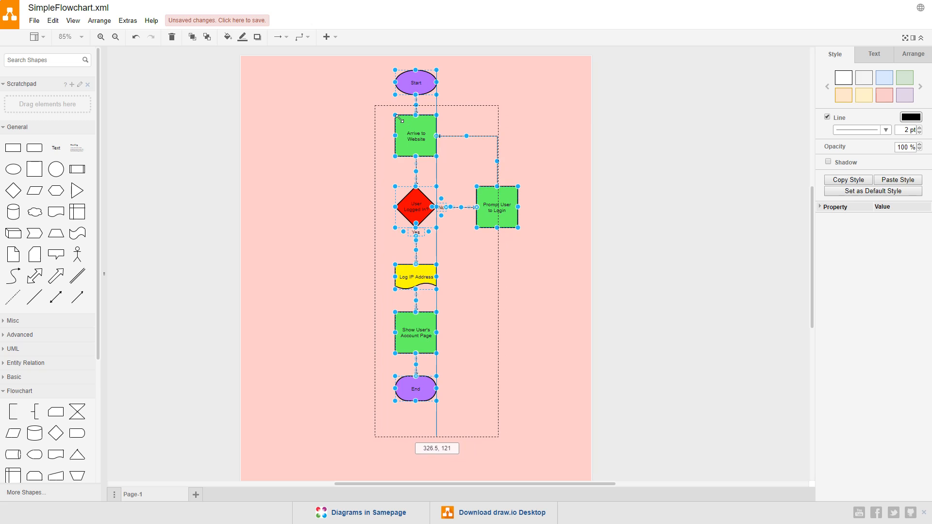
click(479, 108)
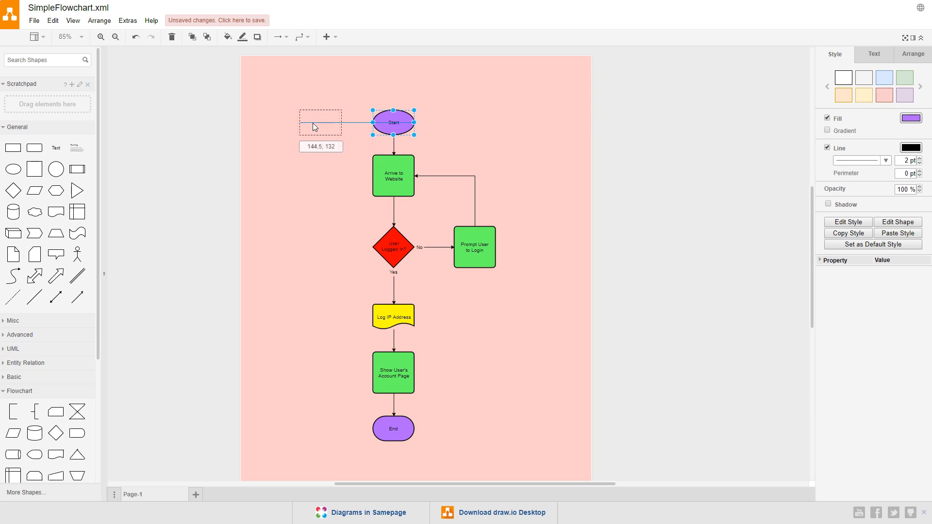
drag(392, 124, 305, 123)
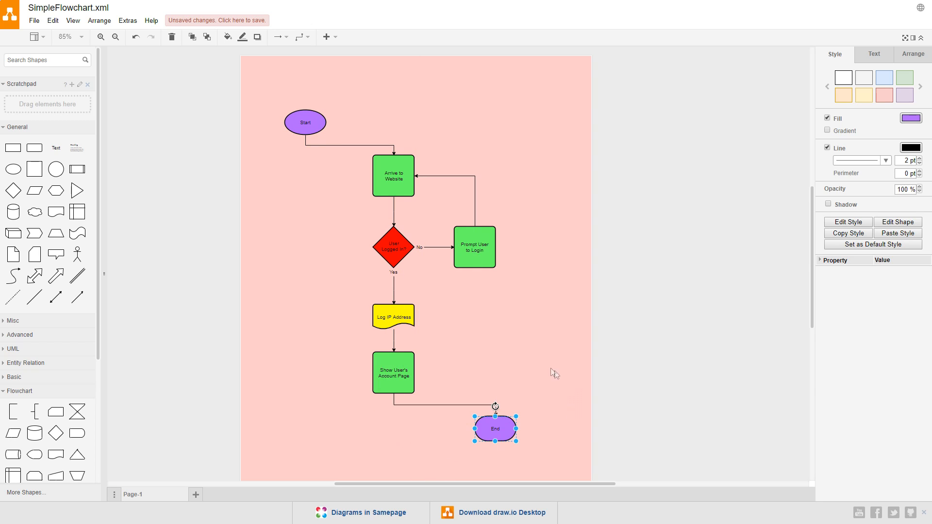
click(707, 333)
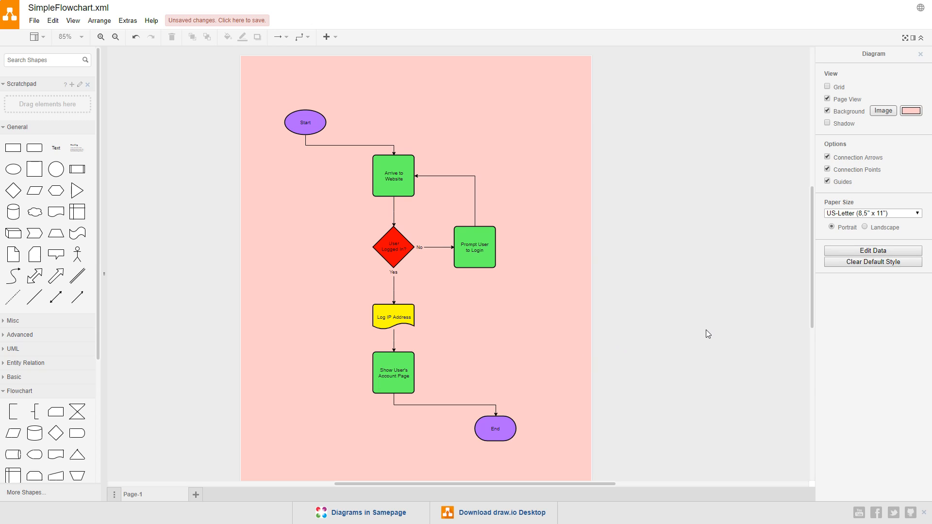
mouse_move(96, 48)
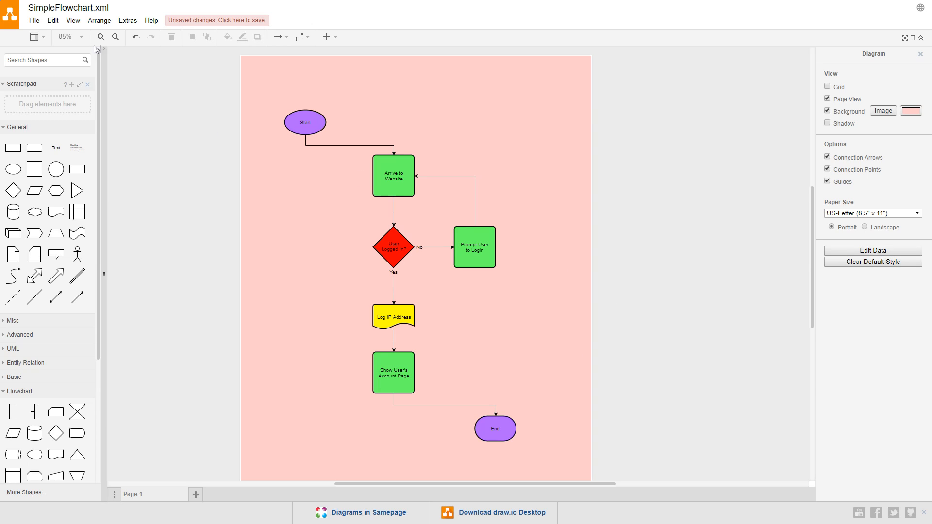
Export the flowchart as a PNG to this device, saved as SimpleFlowchart in the Files folder.
click(34, 21)
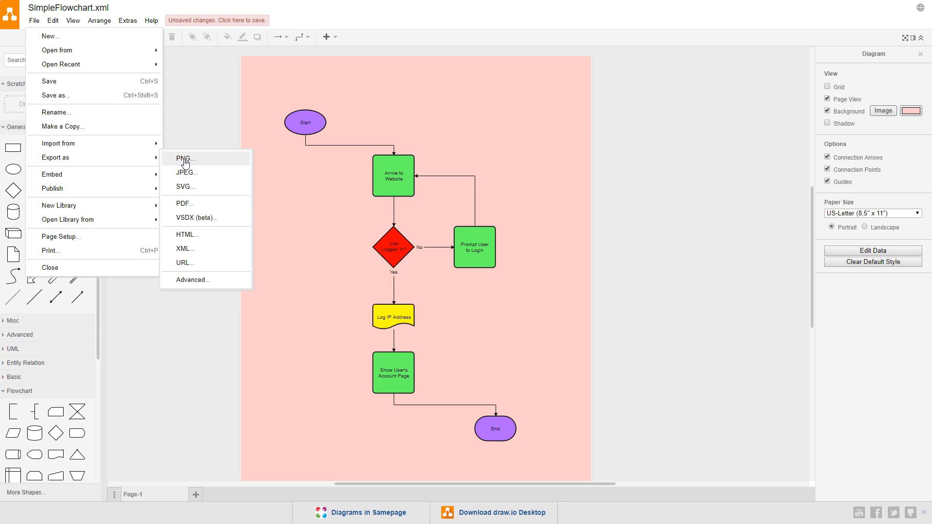
click(184, 158)
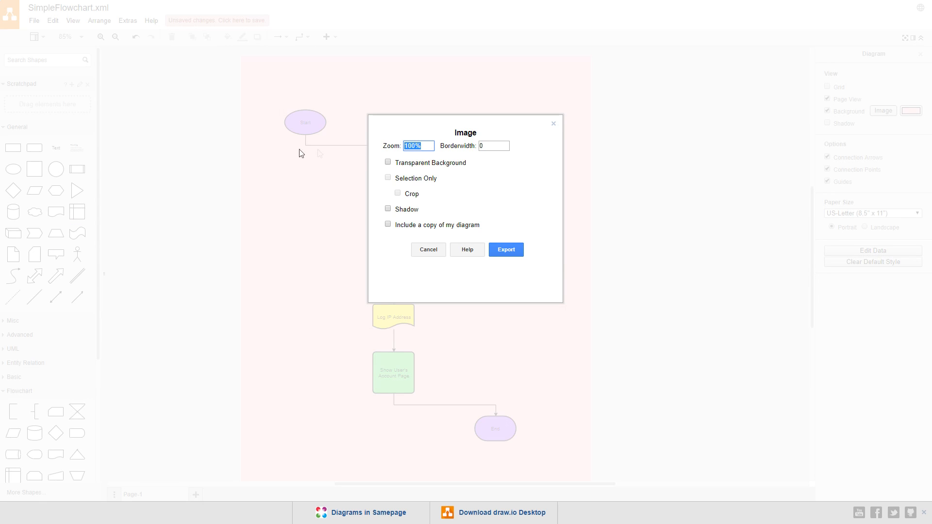
click(505, 249)
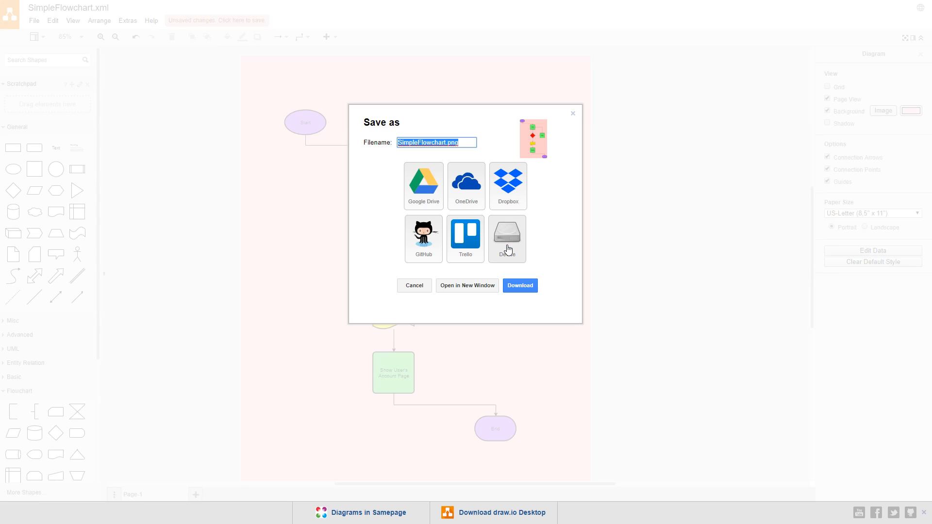
click(518, 285)
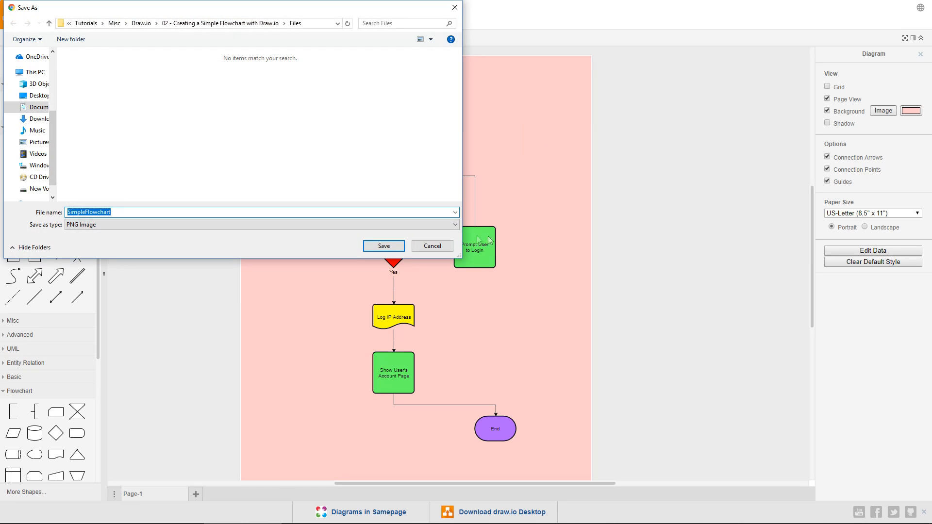
click(384, 246)
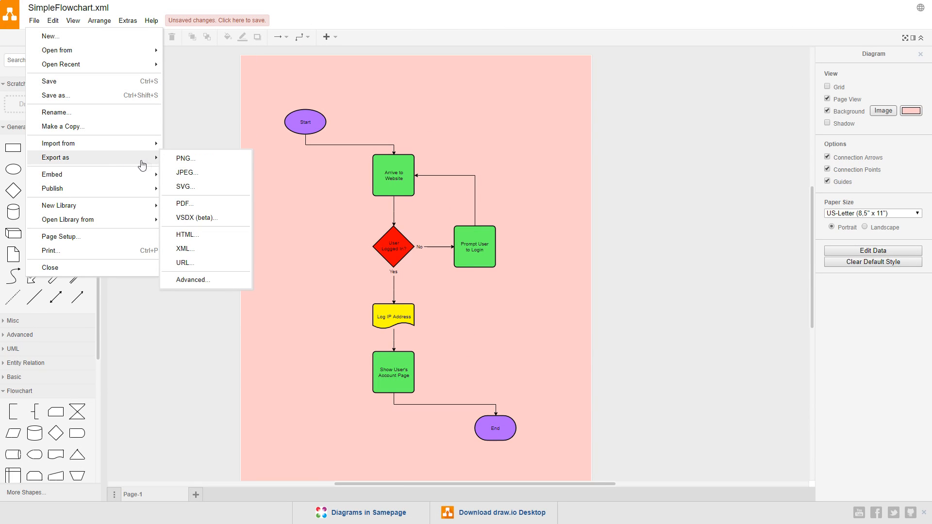
Re-export as a PNG with border width 20, saved as SimpleFlowchart in the Files folder.
click(185, 158)
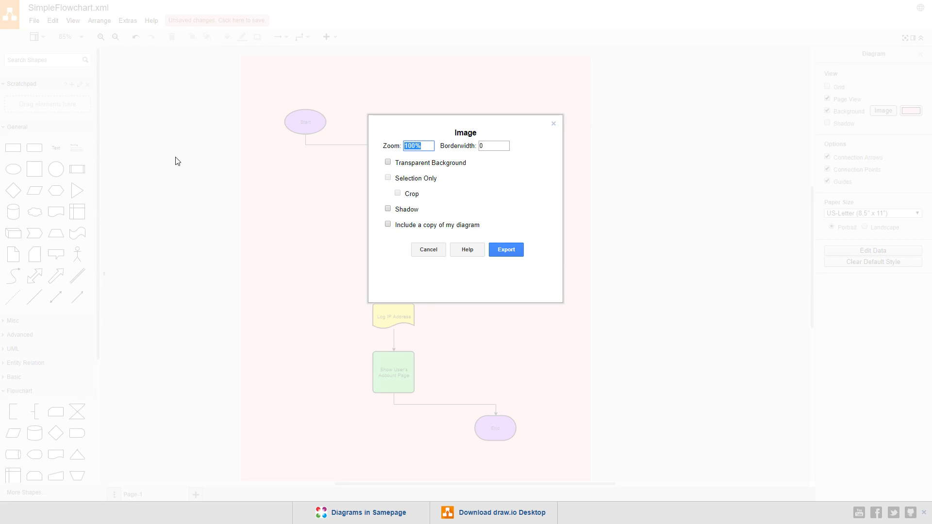
click(493, 146)
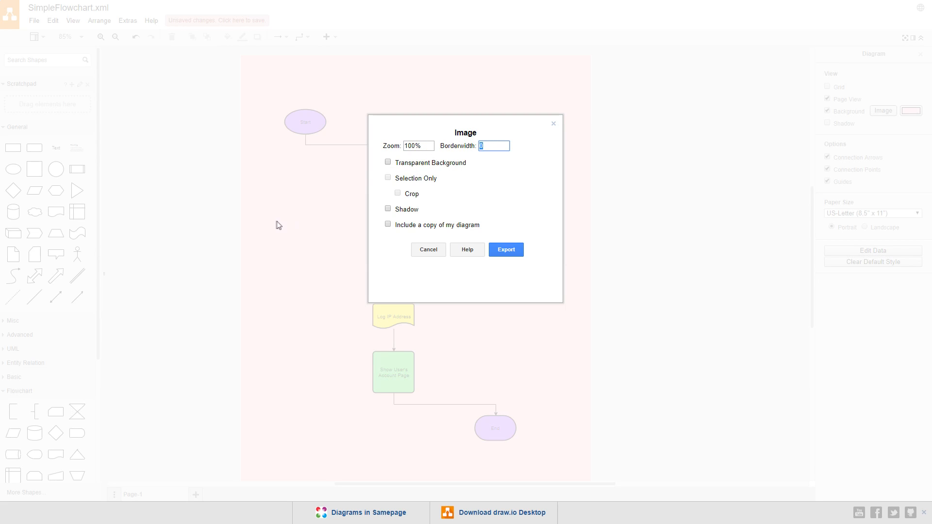
text(20)
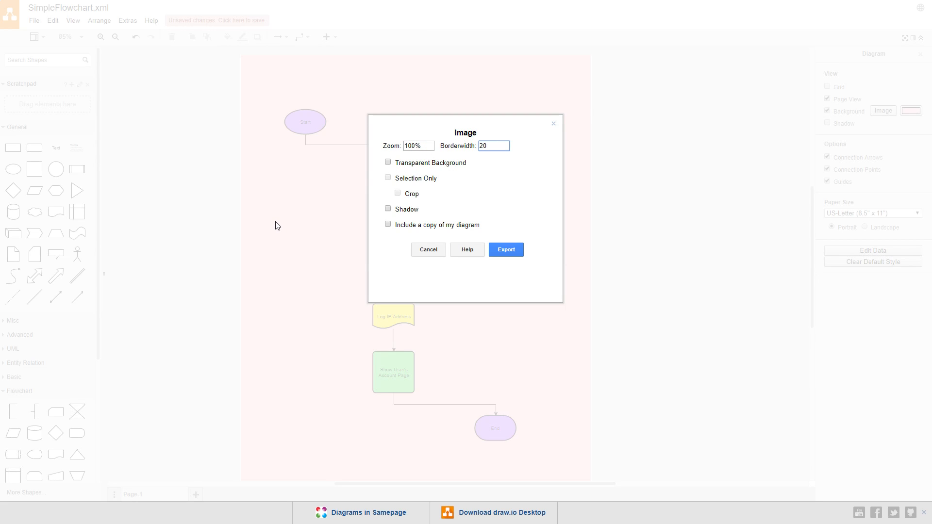
click(505, 249)
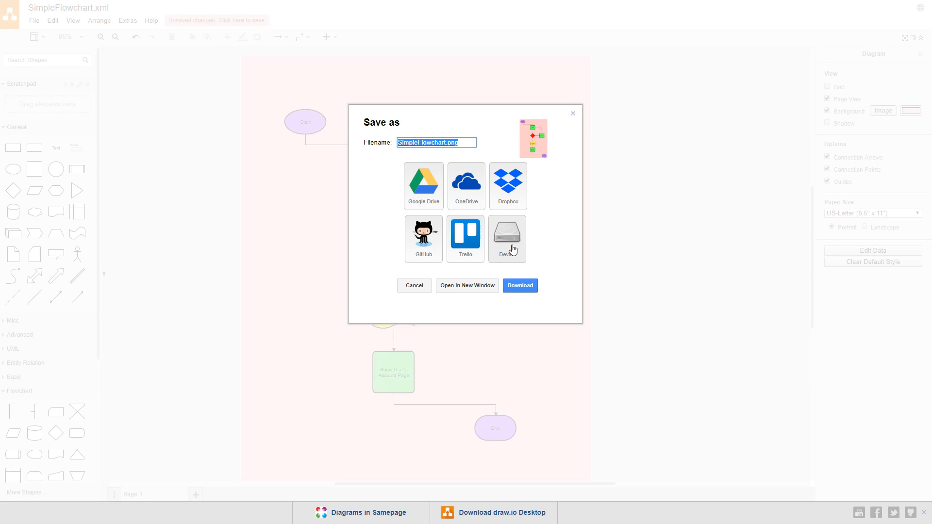
click(518, 285)
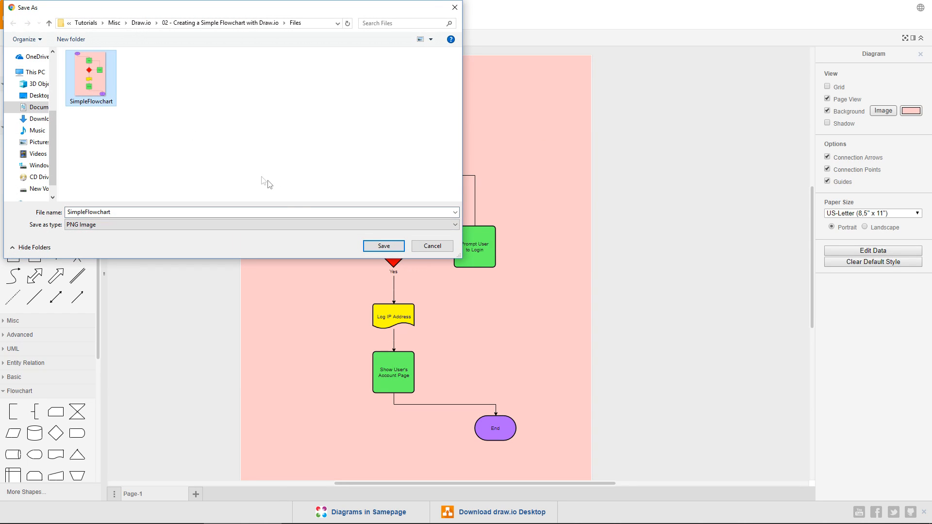
click(383, 246)
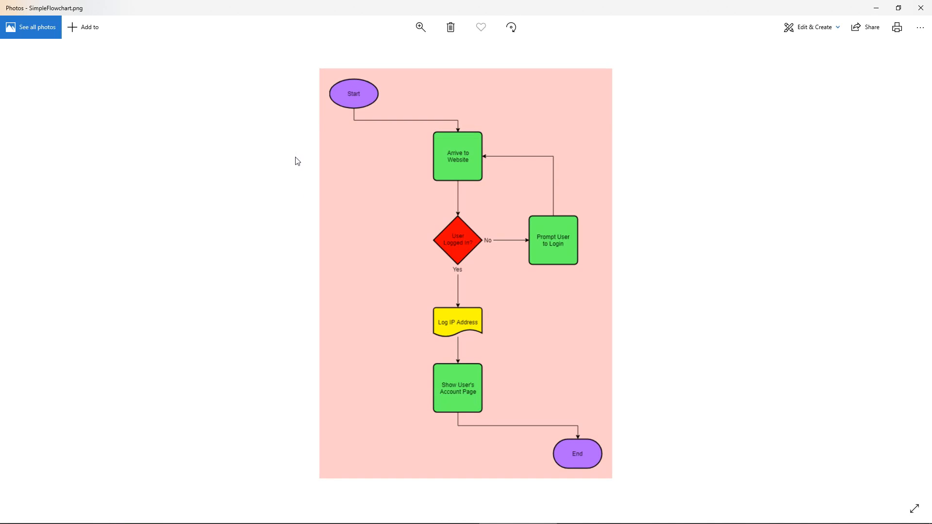
mouse_move(603, 438)
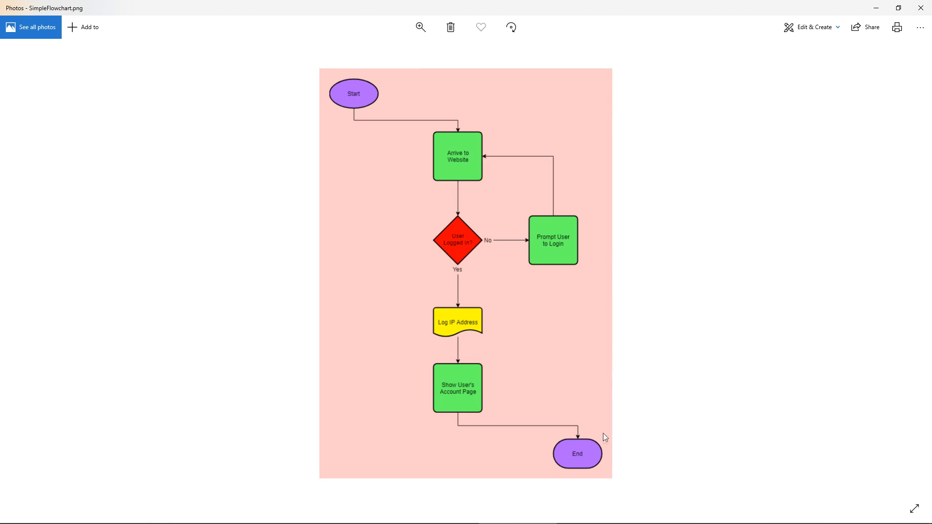
mouse_move(220, 398)
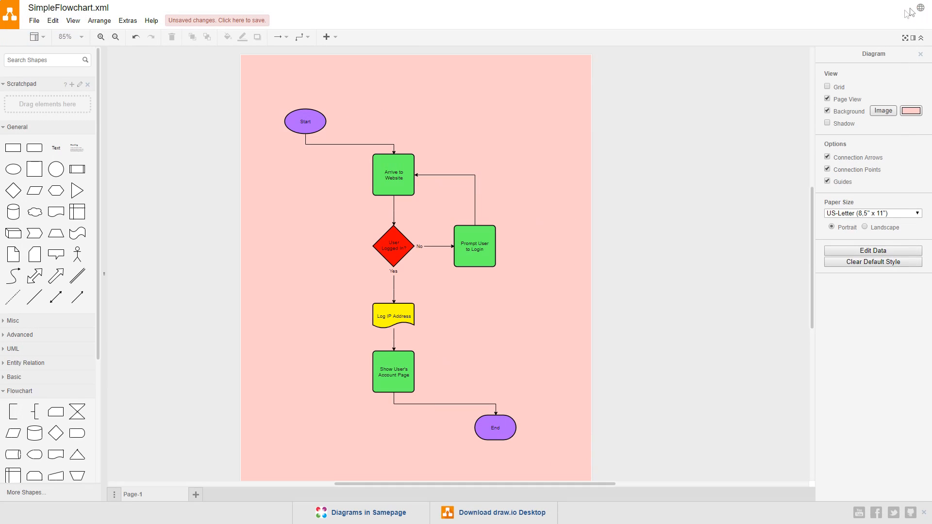
click(304, 121)
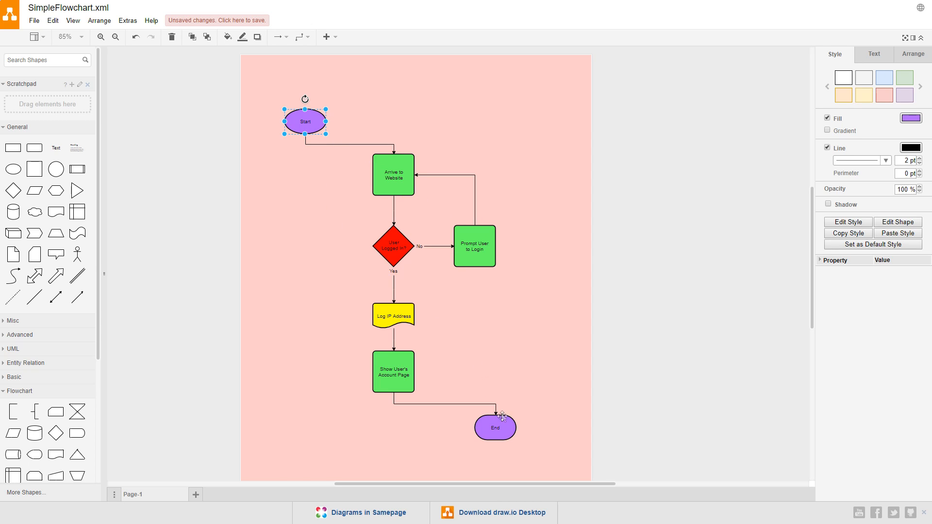
click(494, 427)
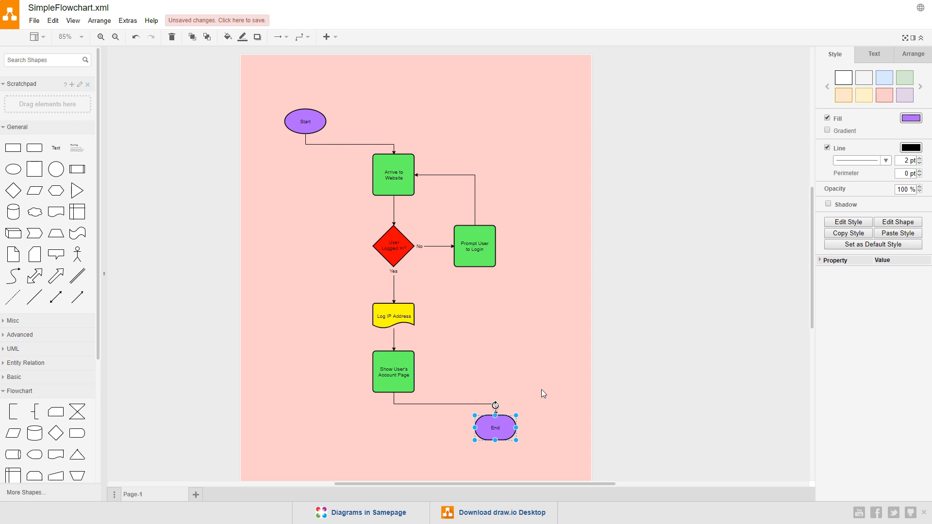
mouse_move(393, 175)
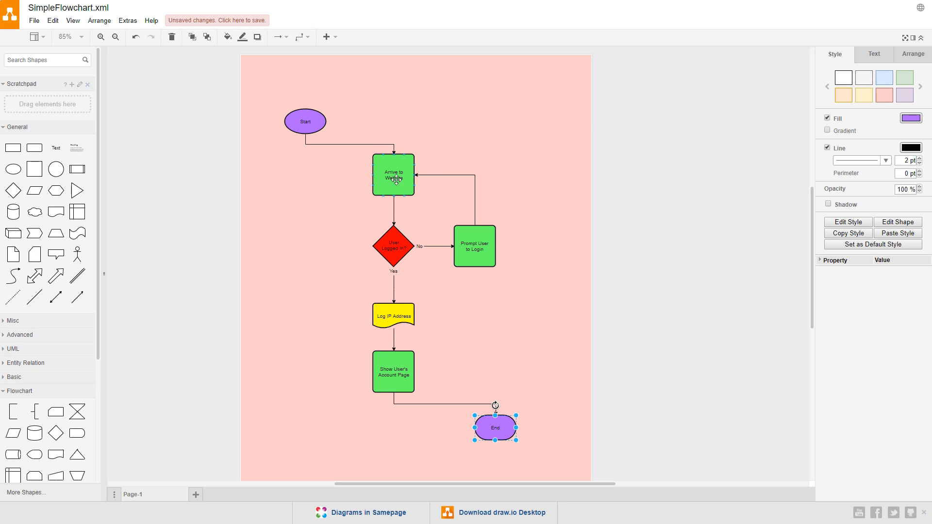
click(393, 173)
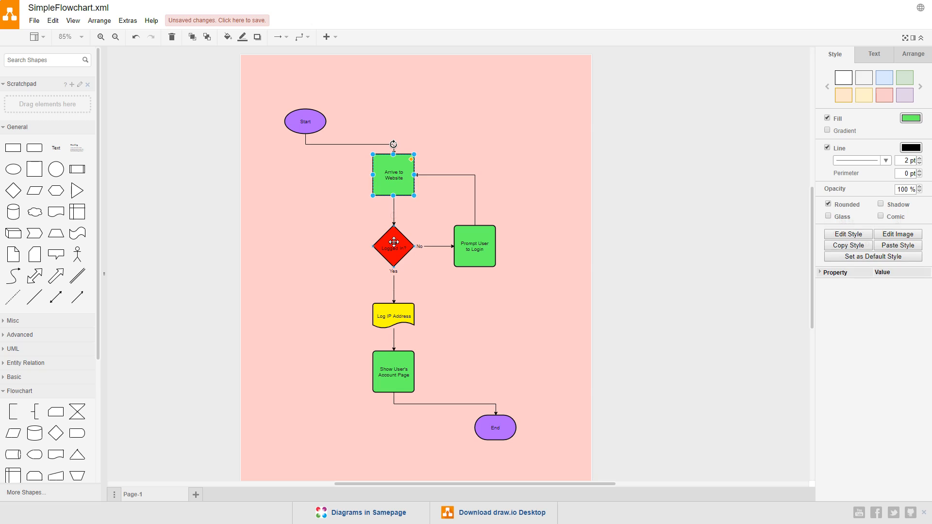
click(393, 246)
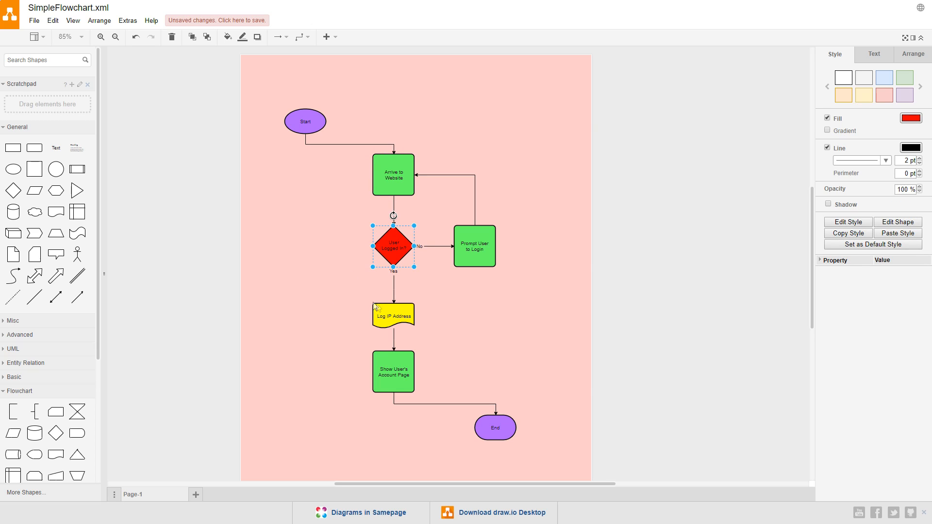
click(392, 315)
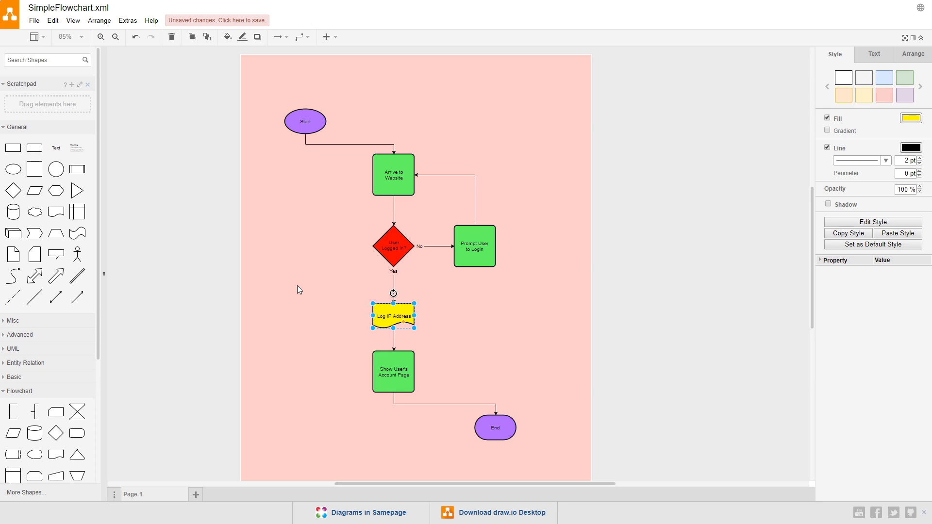
click(298, 289)
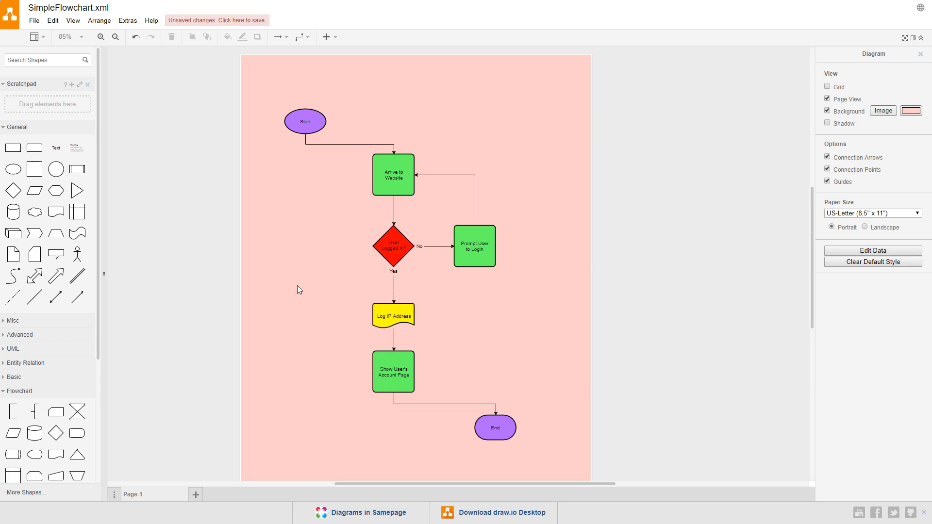